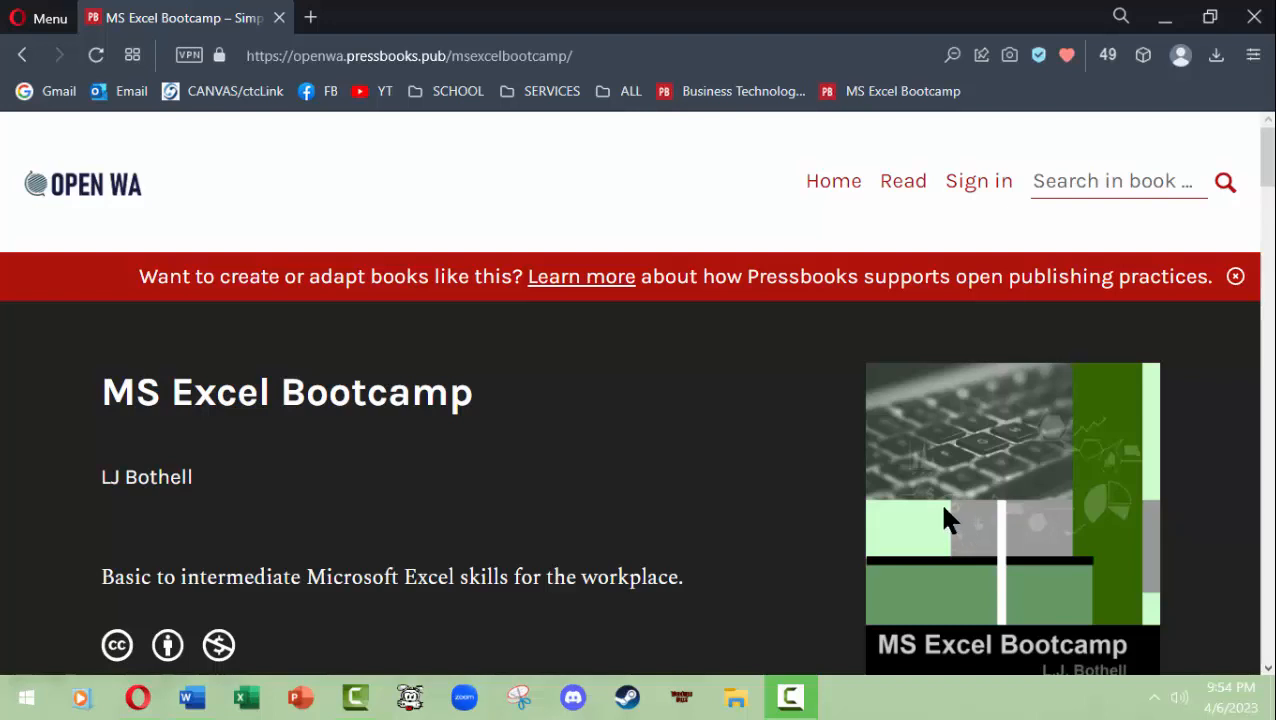
pyautogui.moveTo(730, 476)
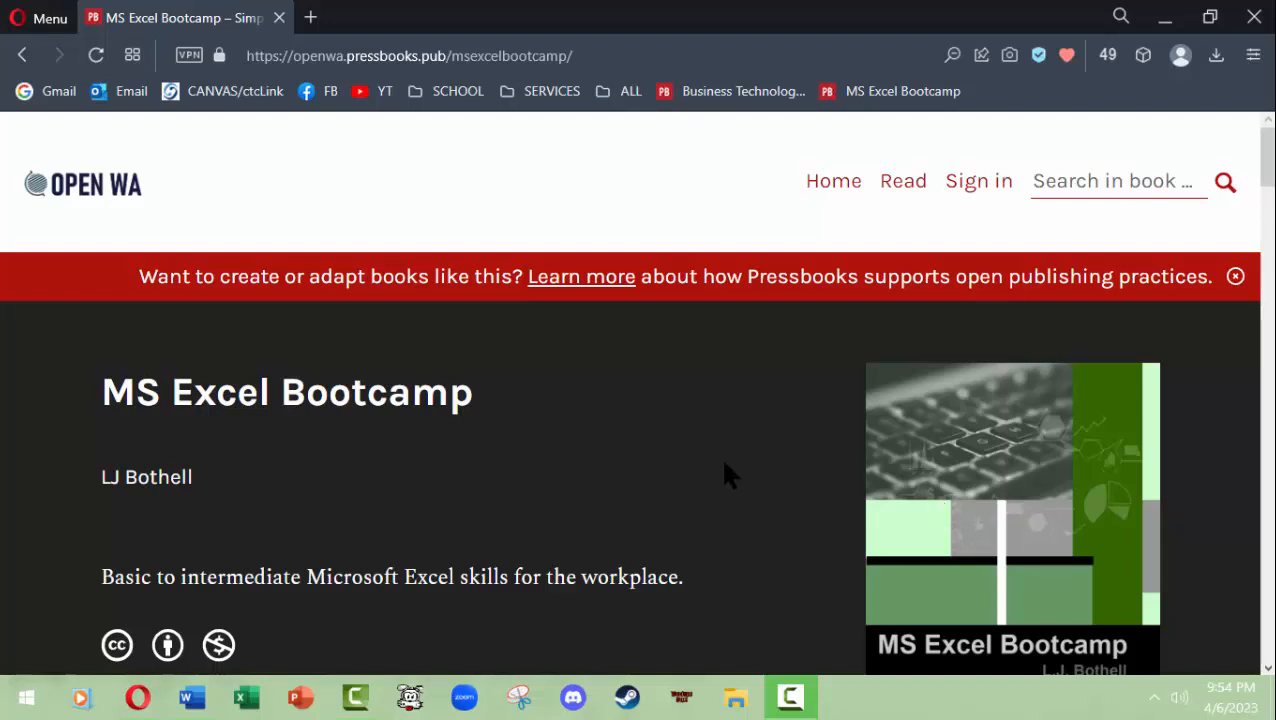
pyautogui.moveTo(676, 476)
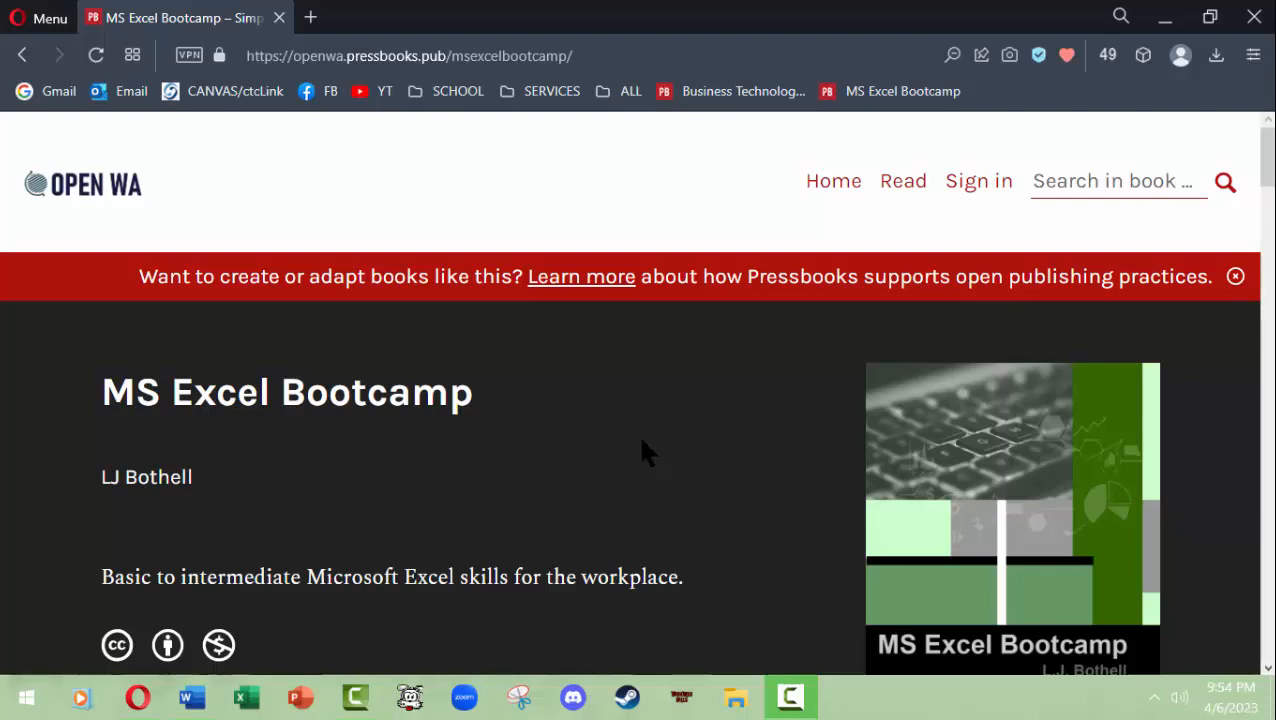
pyautogui.moveTo(484, 444)
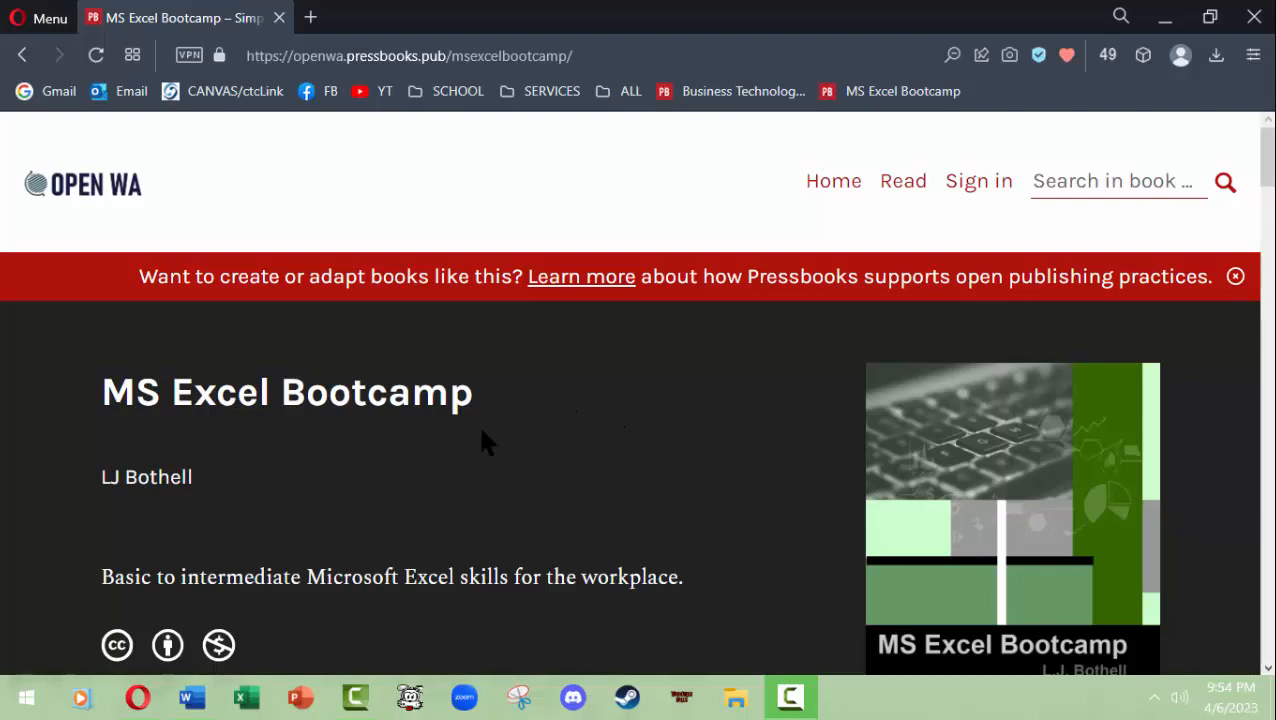
pyautogui.moveTo(640, 478)
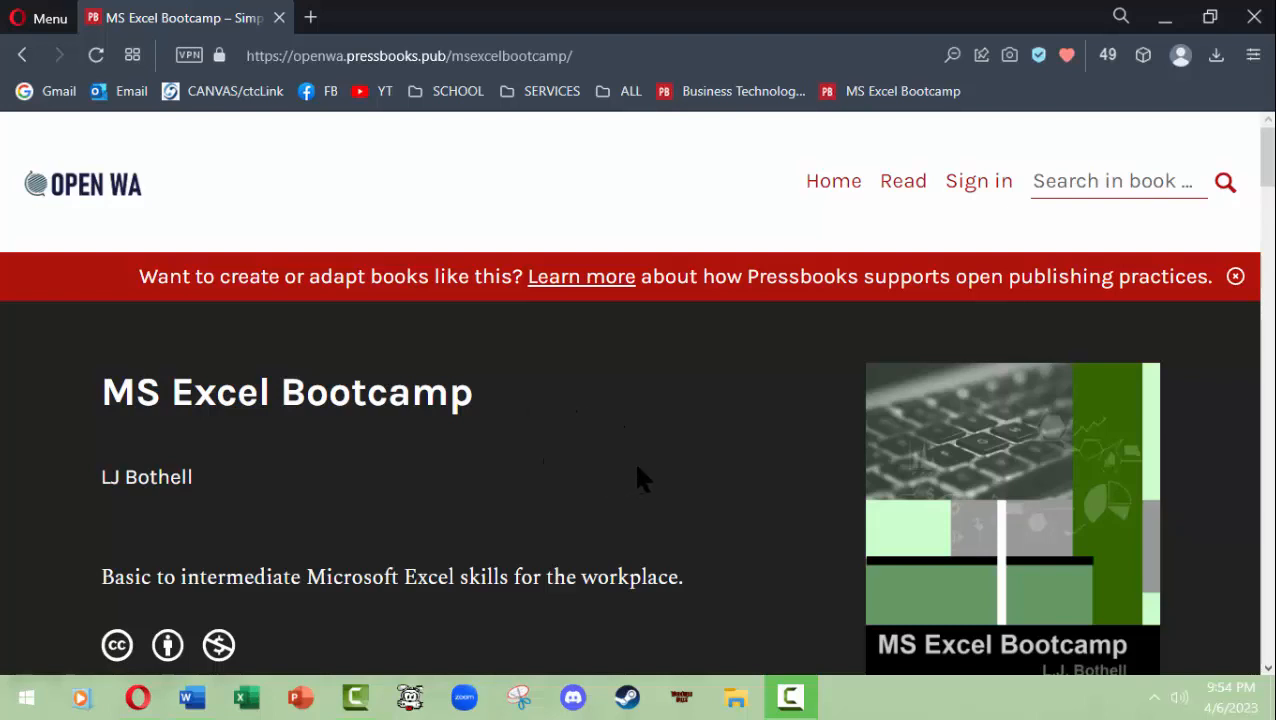
pyautogui.moveTo(316, 84)
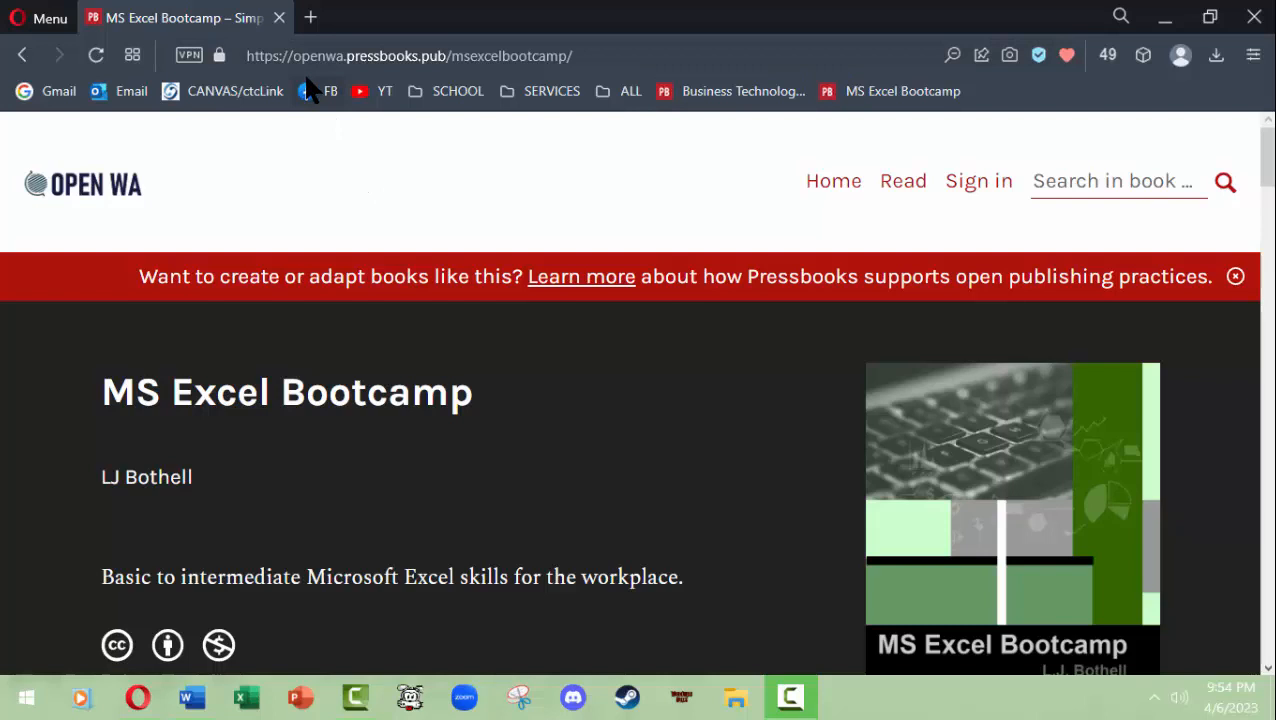
pyautogui.moveTo(456, 84)
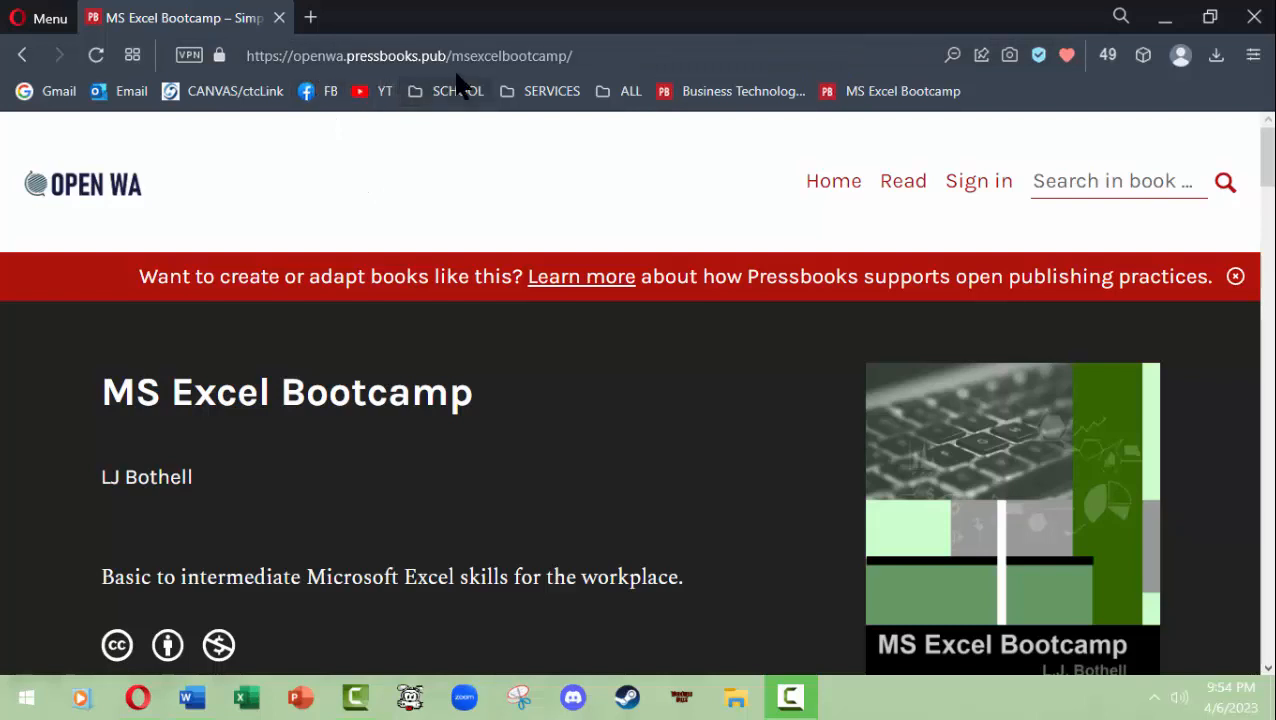
pyautogui.moveTo(558, 84)
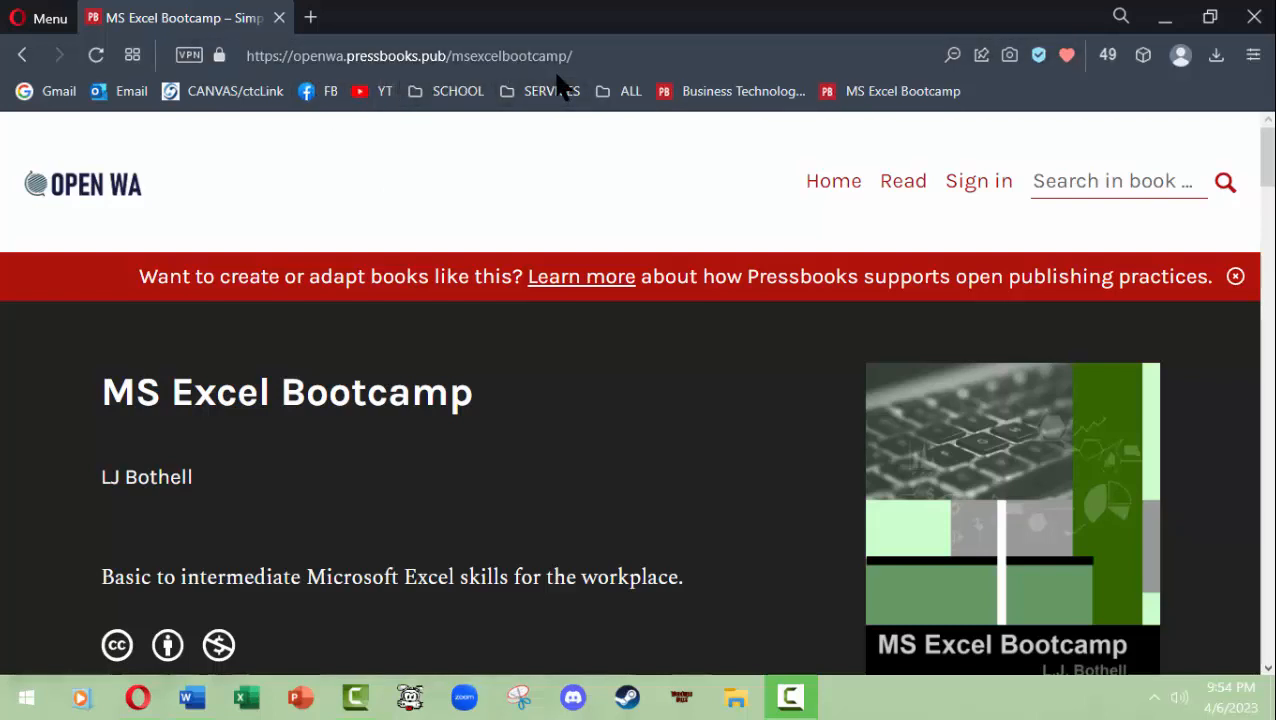
pyautogui.moveTo(220, 226)
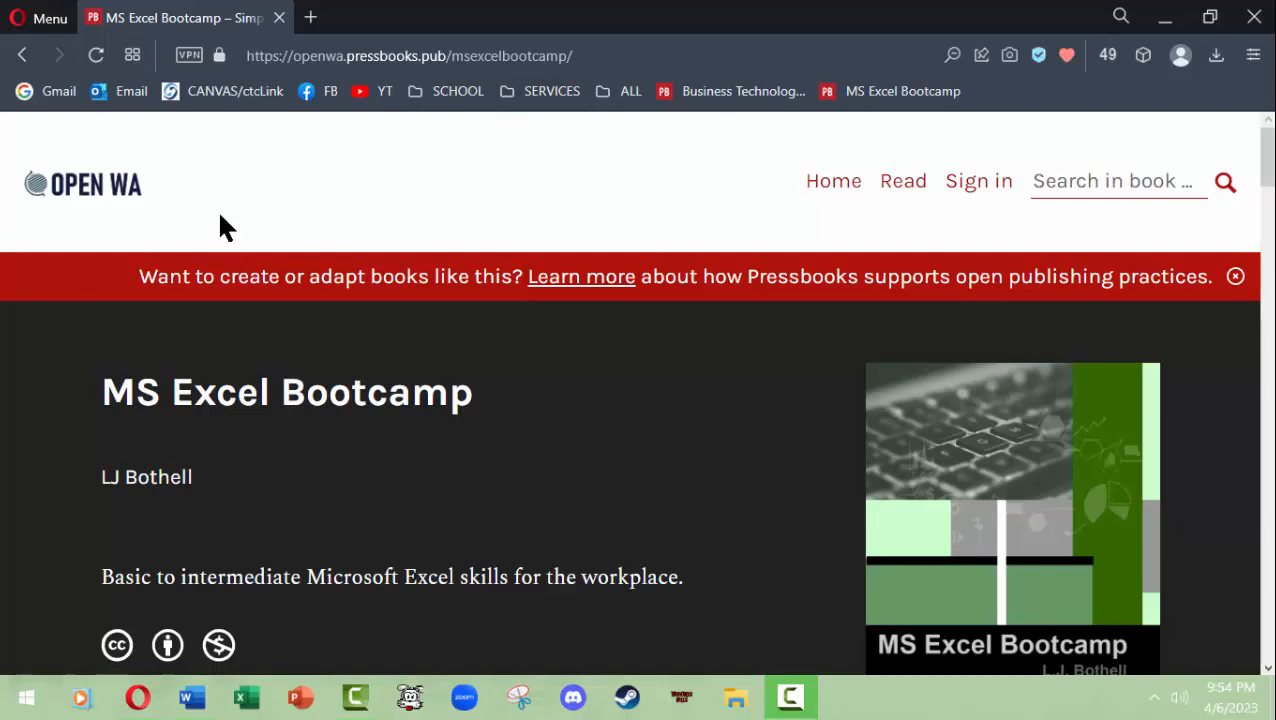
pyautogui.moveTo(596, 198)
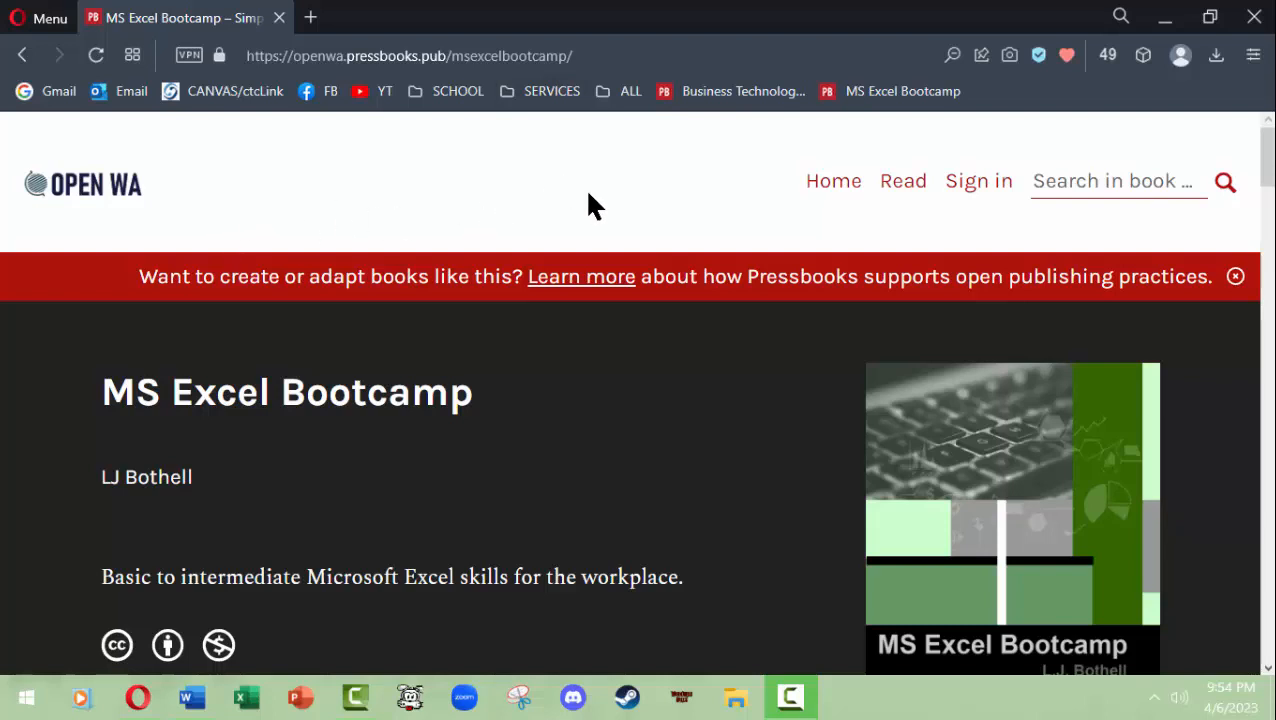
pyautogui.moveTo(980, 180)
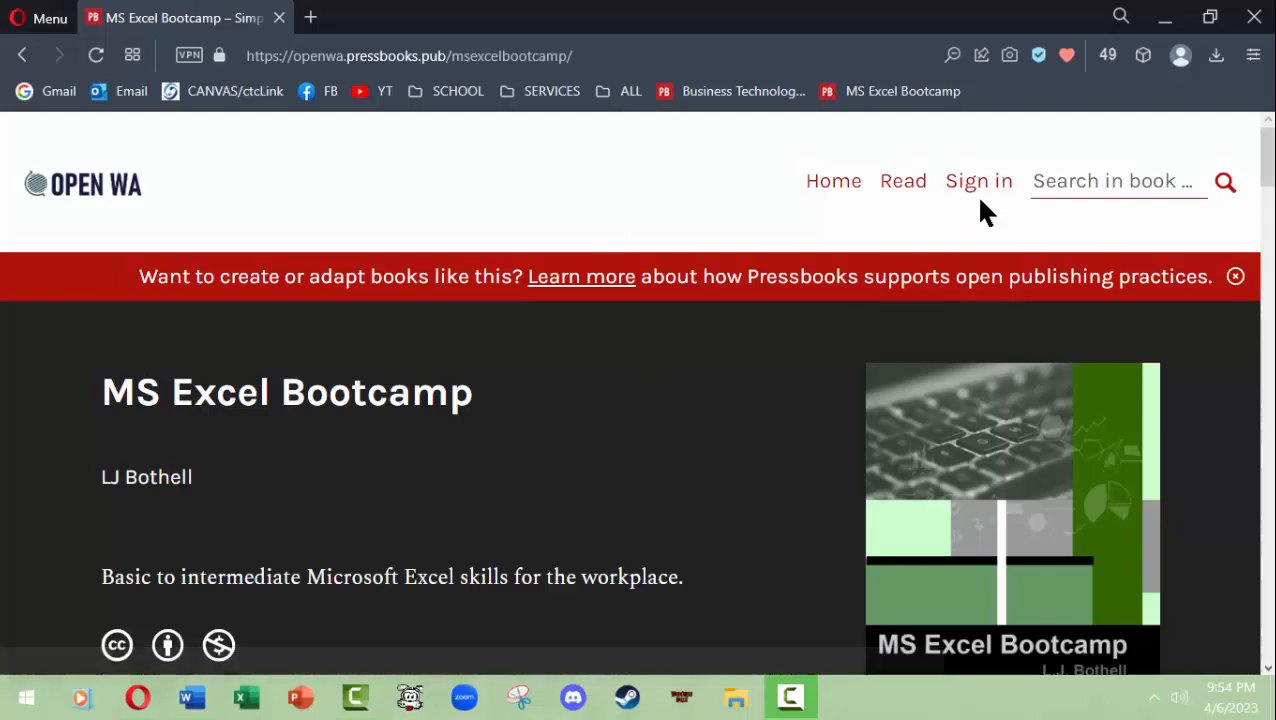
pyautogui.moveTo(984, 220)
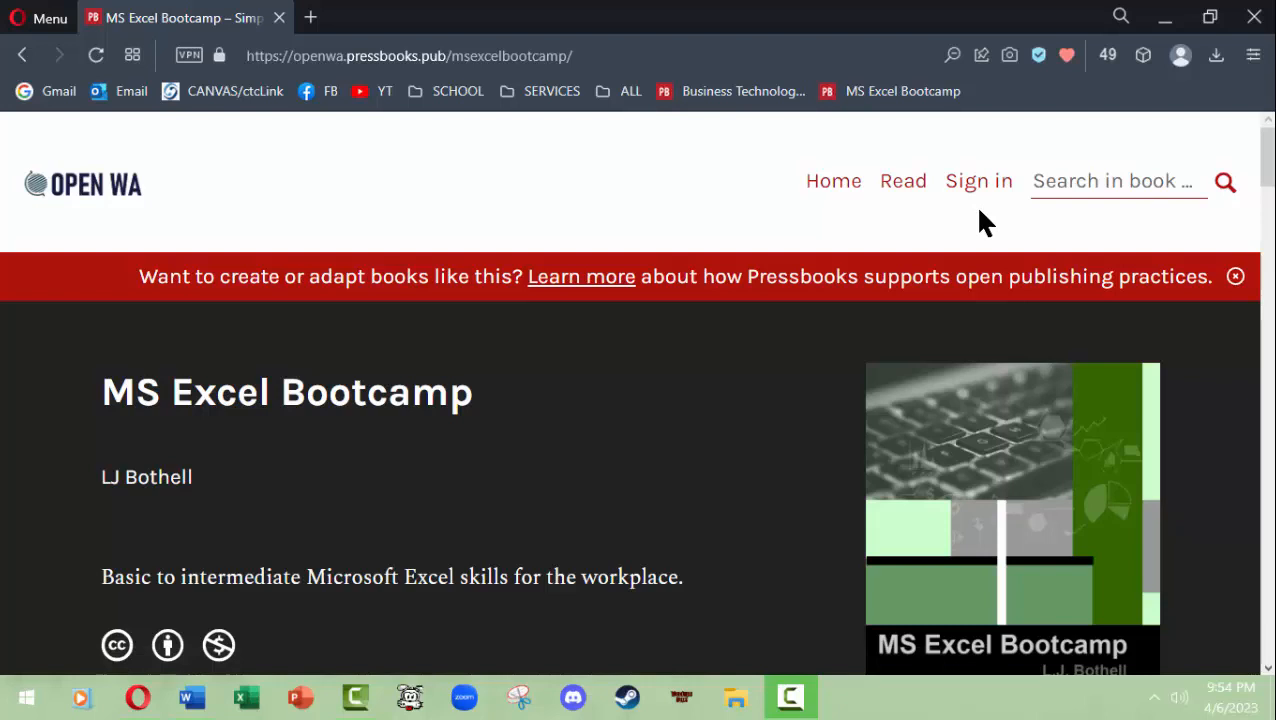
pyautogui.moveTo(560, 420)
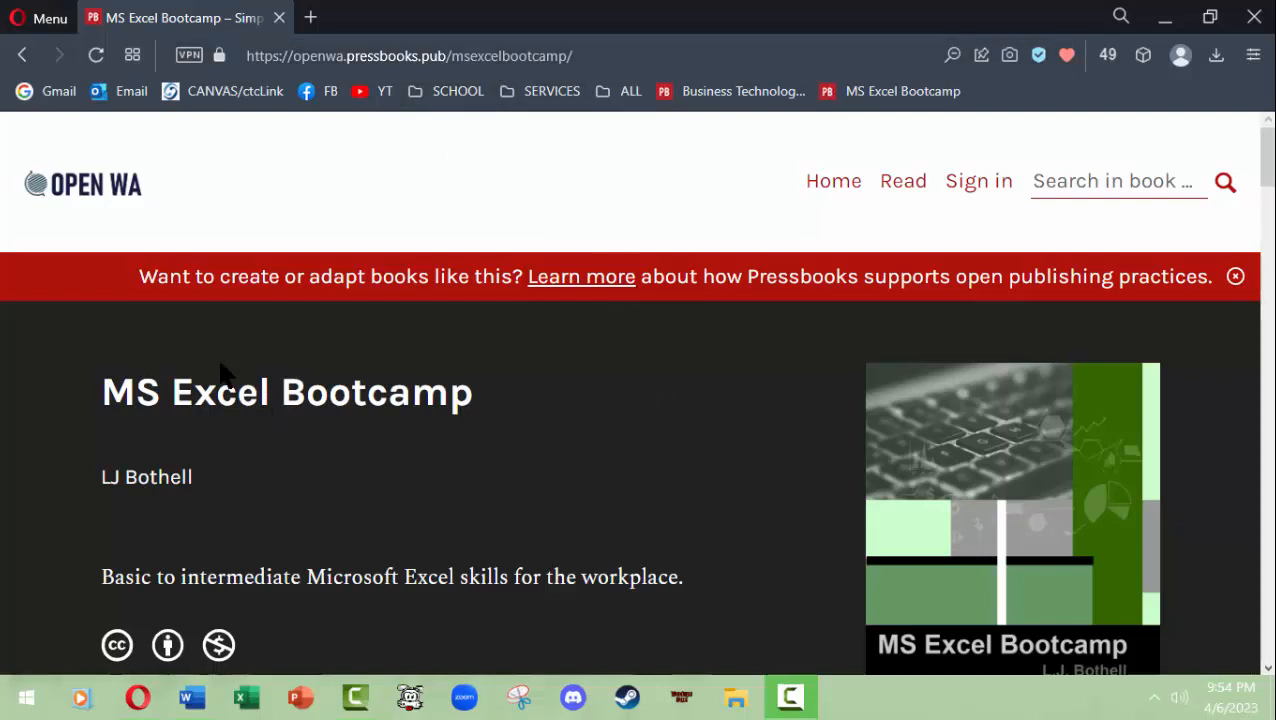
pyautogui.moveTo(572, 510)
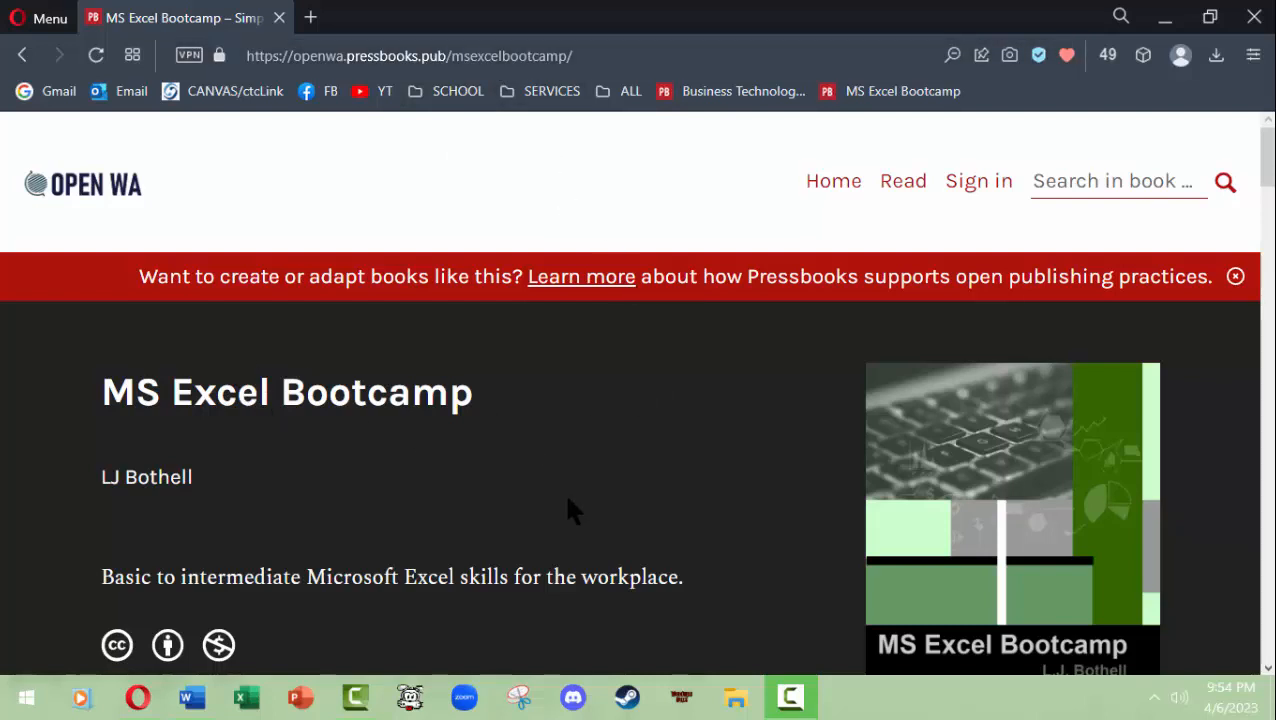
pyautogui.moveTo(930, 376)
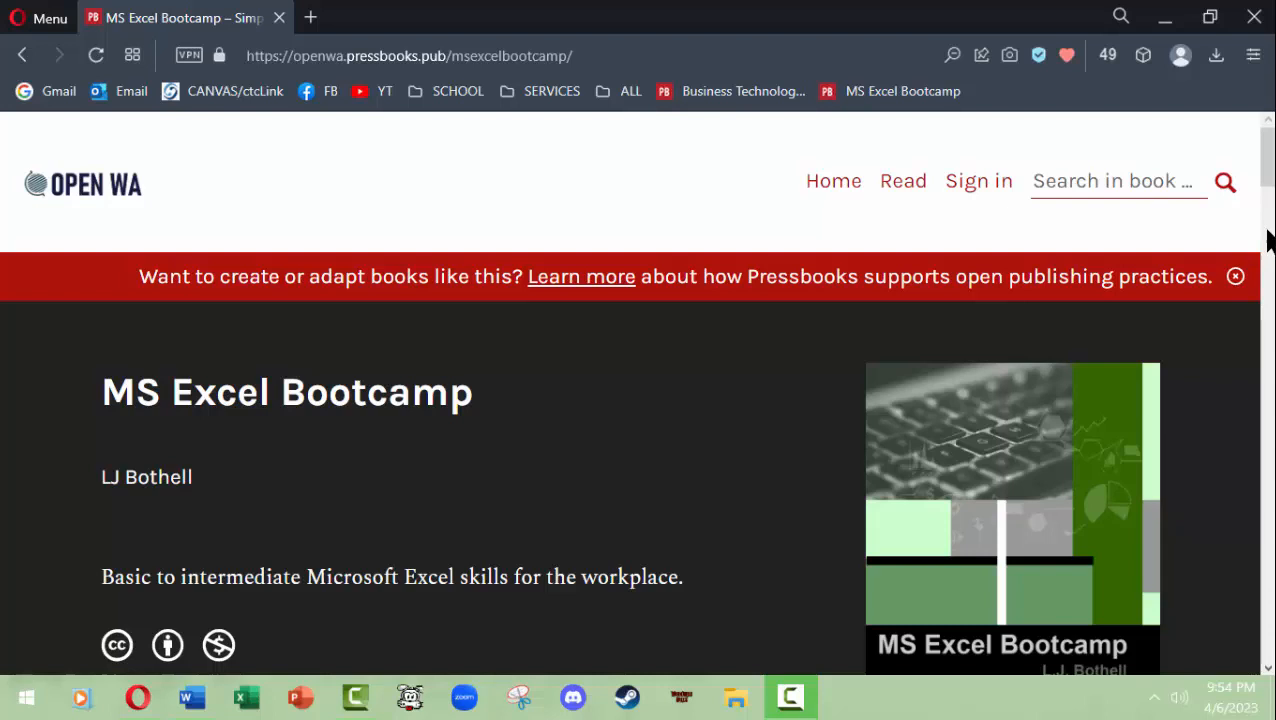
# - Look over the Contents listing and reveal the book's available download formats
pyautogui.scroll(-3)
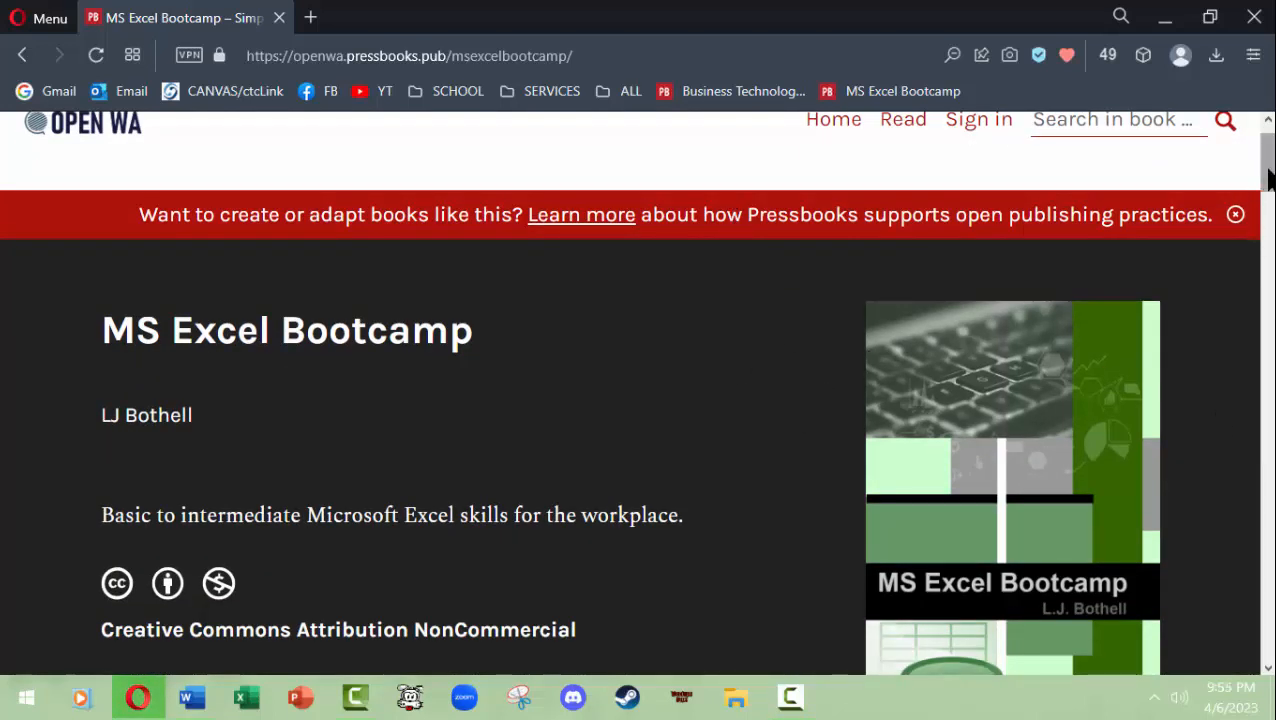
pyautogui.scroll(-3)
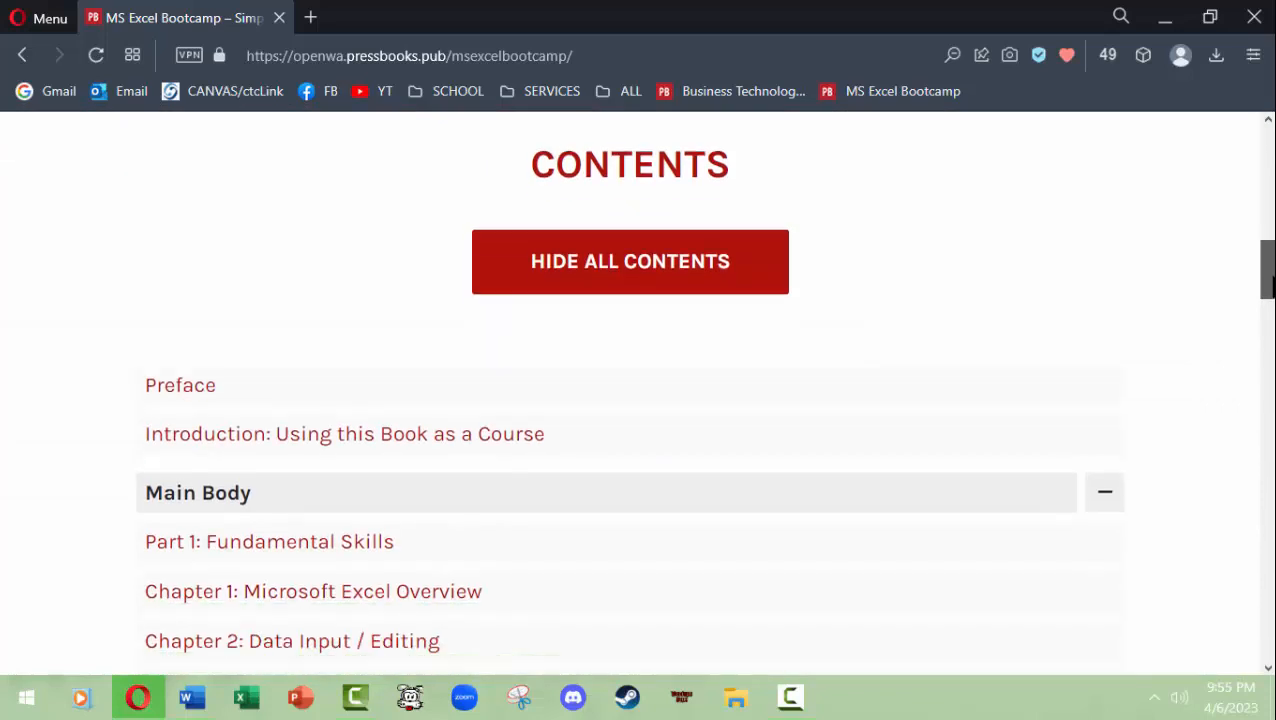
pyautogui.scroll(3)
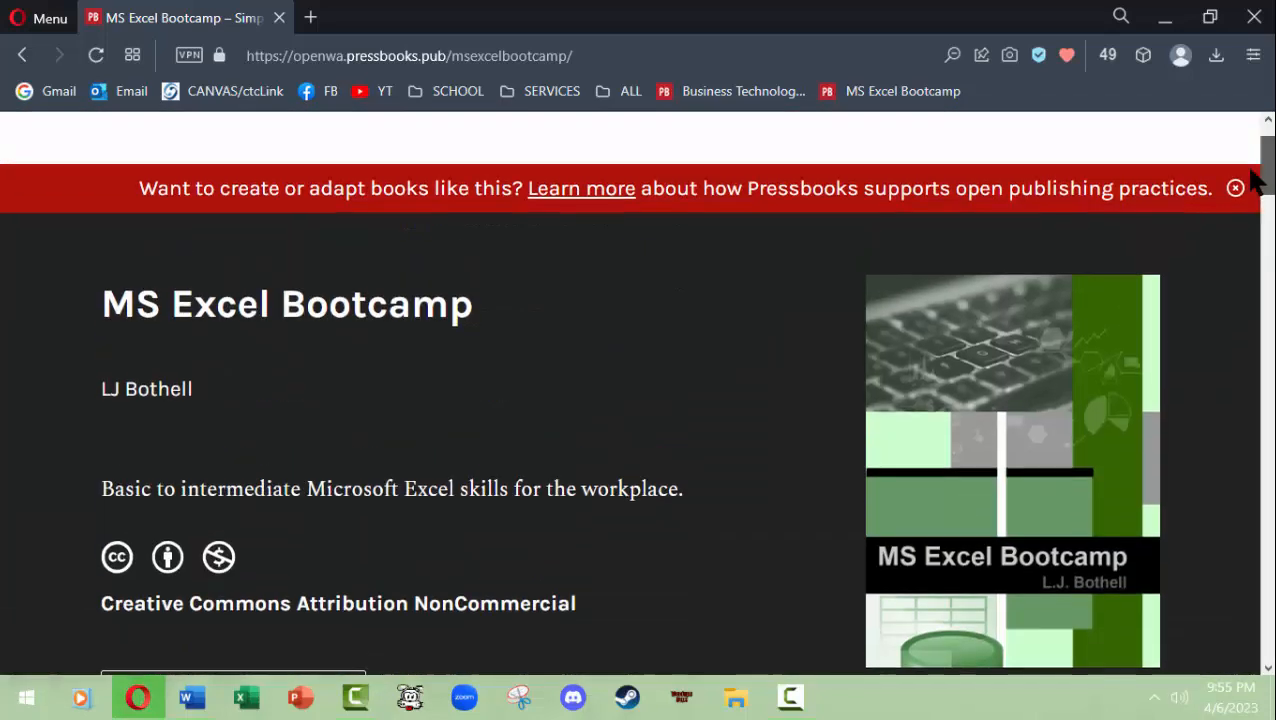
pyautogui.scroll(3)
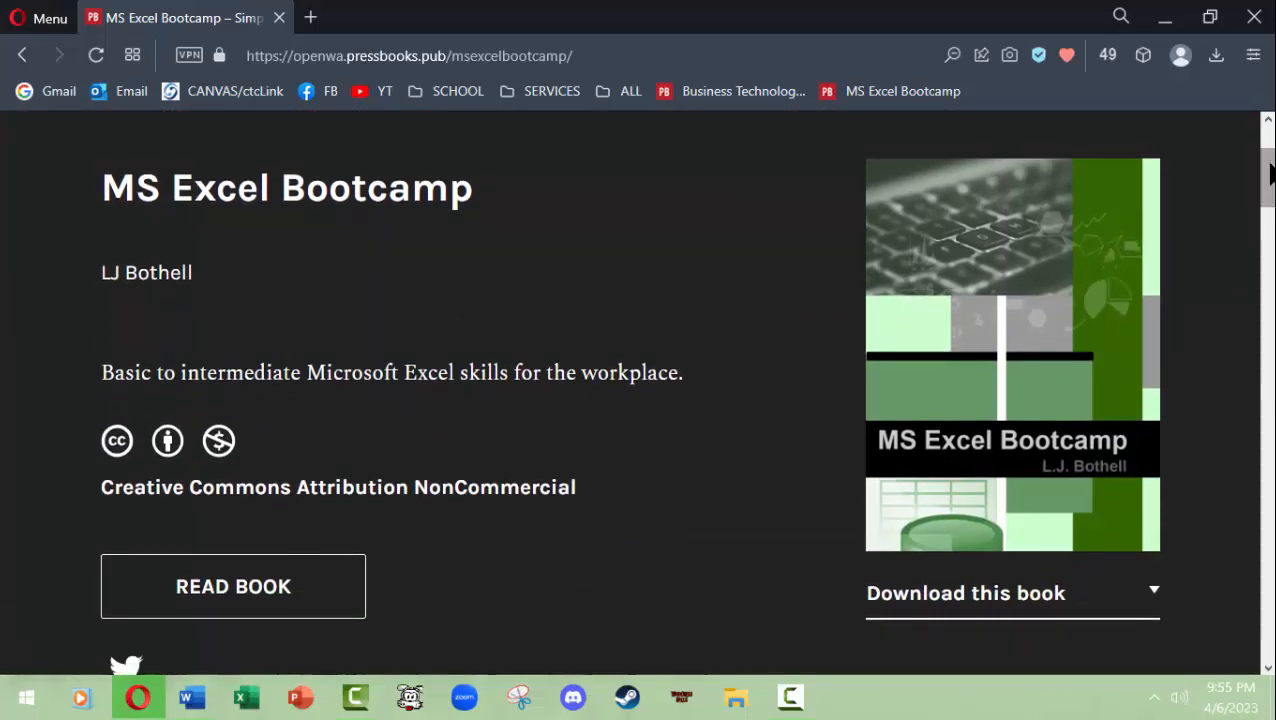
pyautogui.moveTo(304, 608)
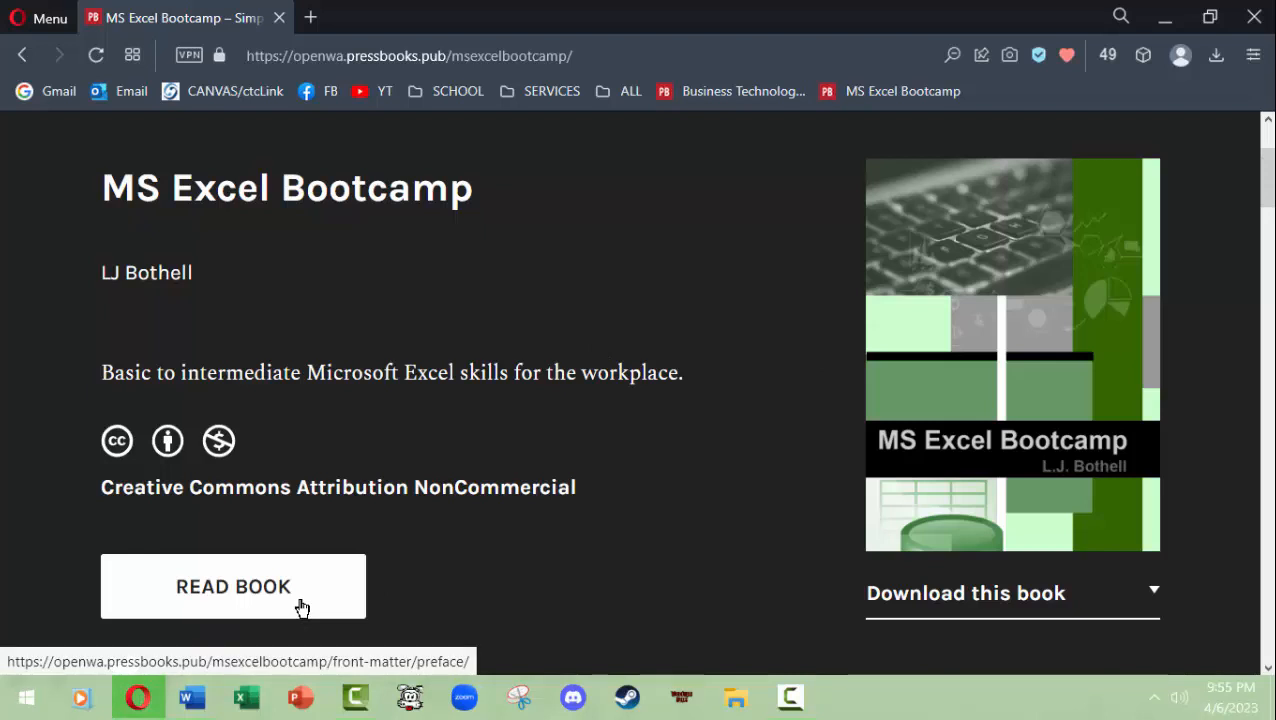
pyautogui.moveTo(336, 308)
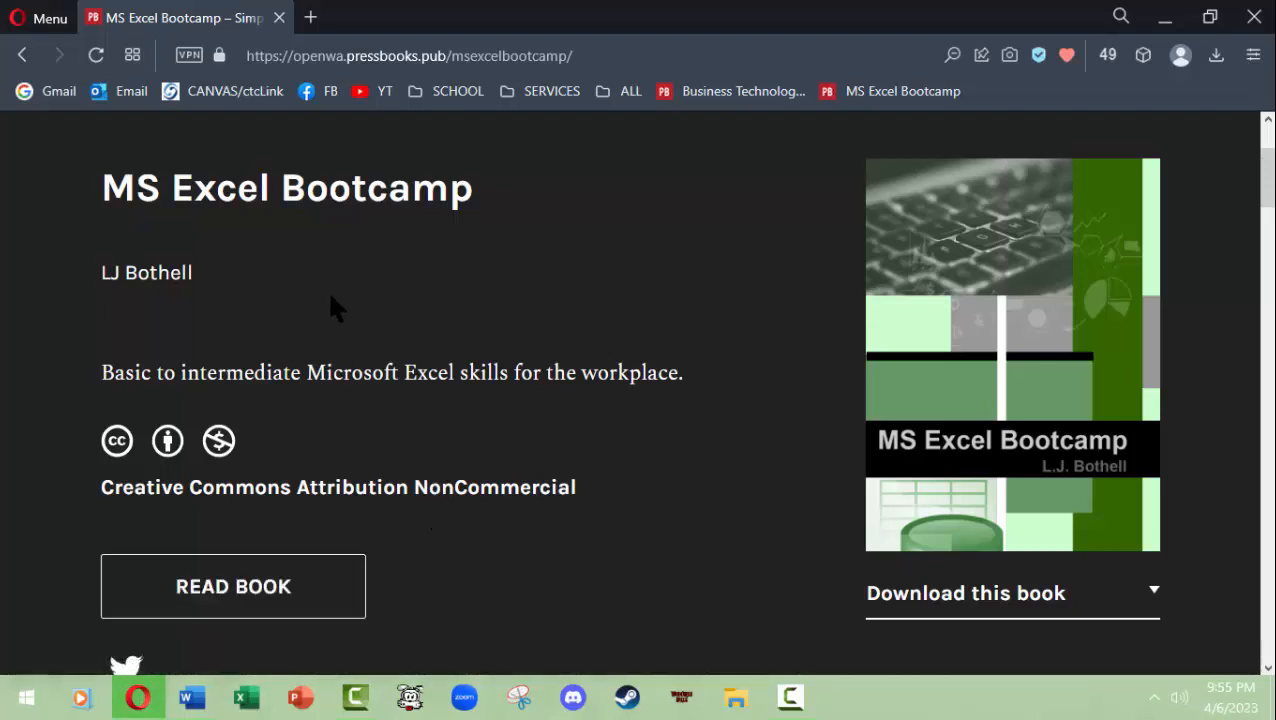
pyautogui.moveTo(1158, 590)
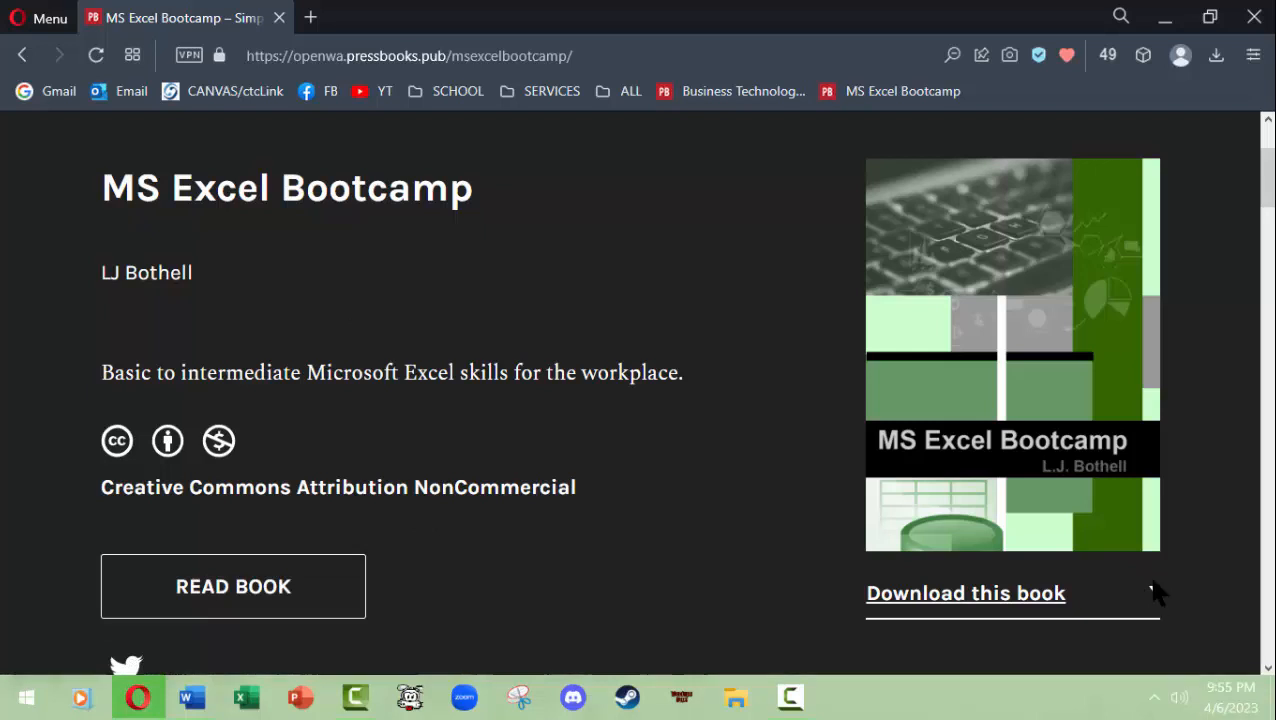
pyautogui.scroll(-3)
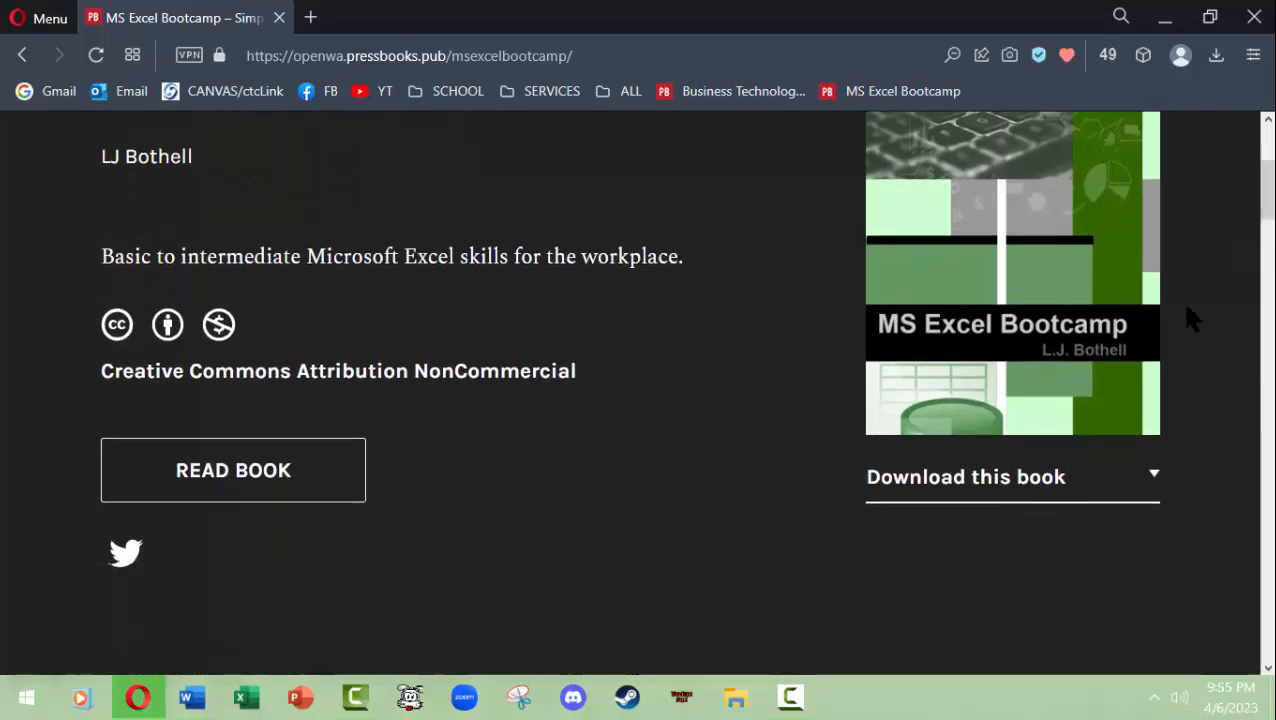
pyautogui.click(1012, 476)
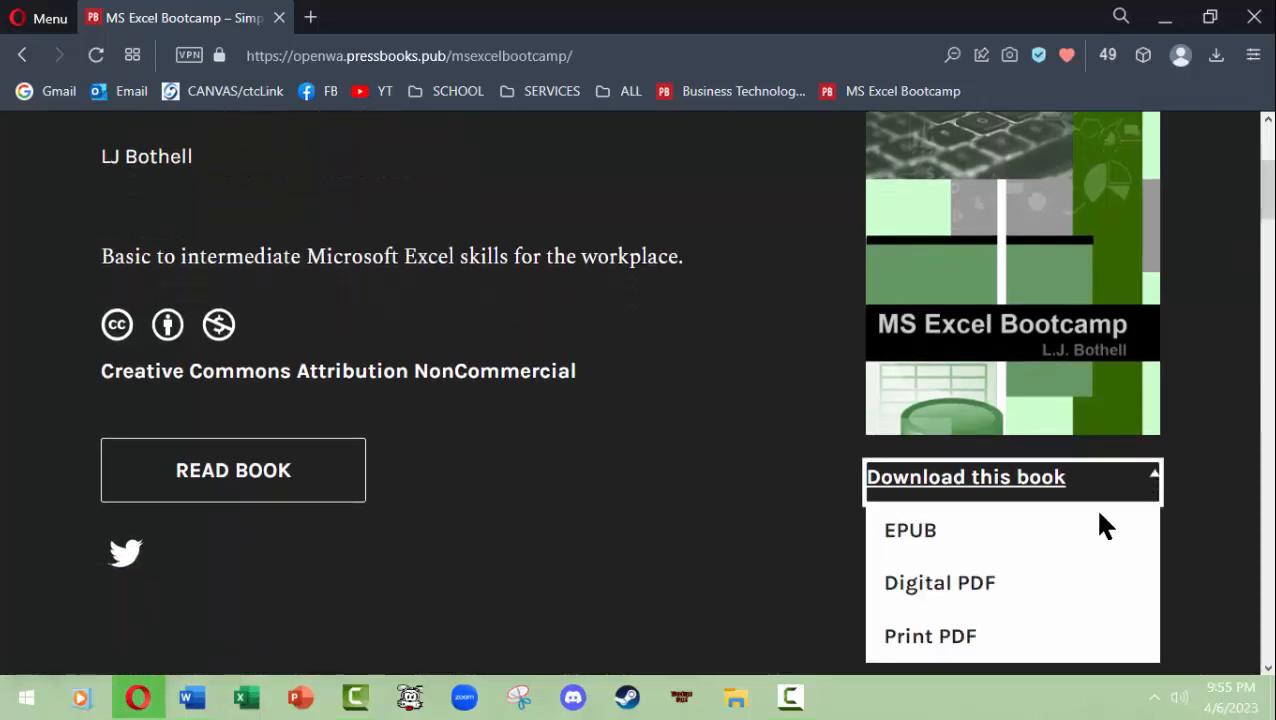
pyautogui.moveTo(948, 558)
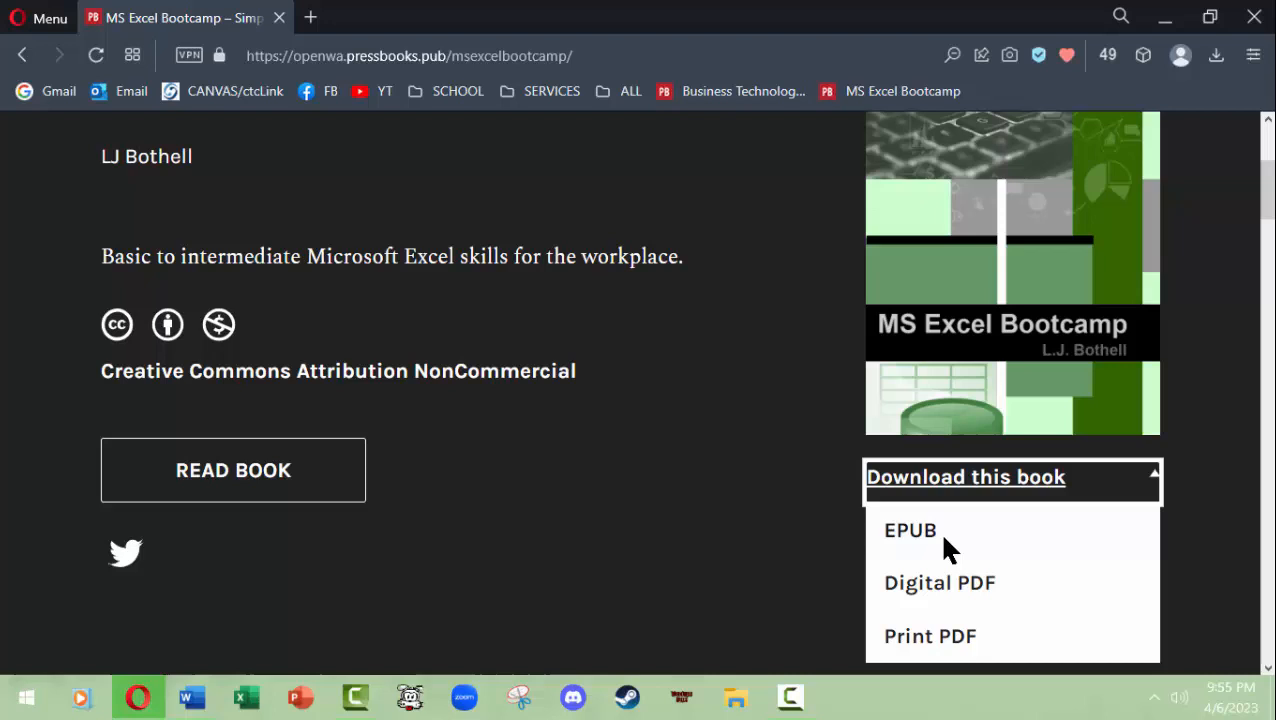
pyautogui.moveTo(940, 584)
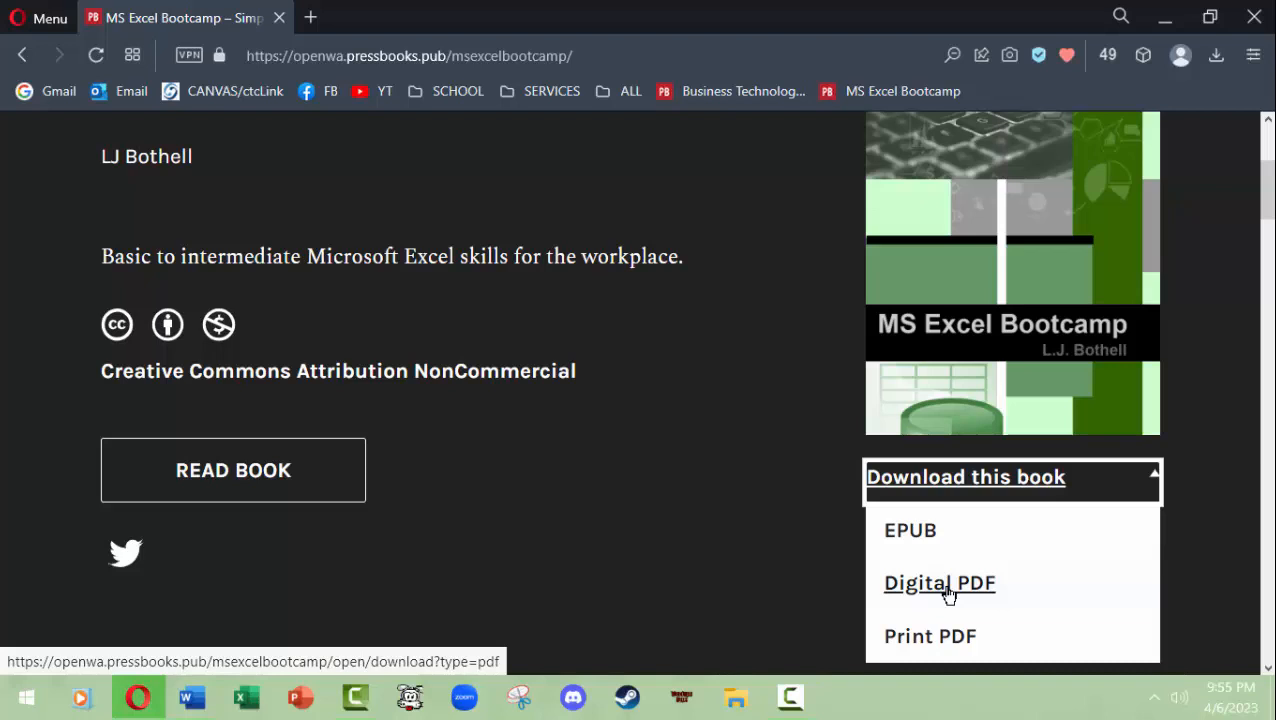
pyautogui.moveTo(930, 636)
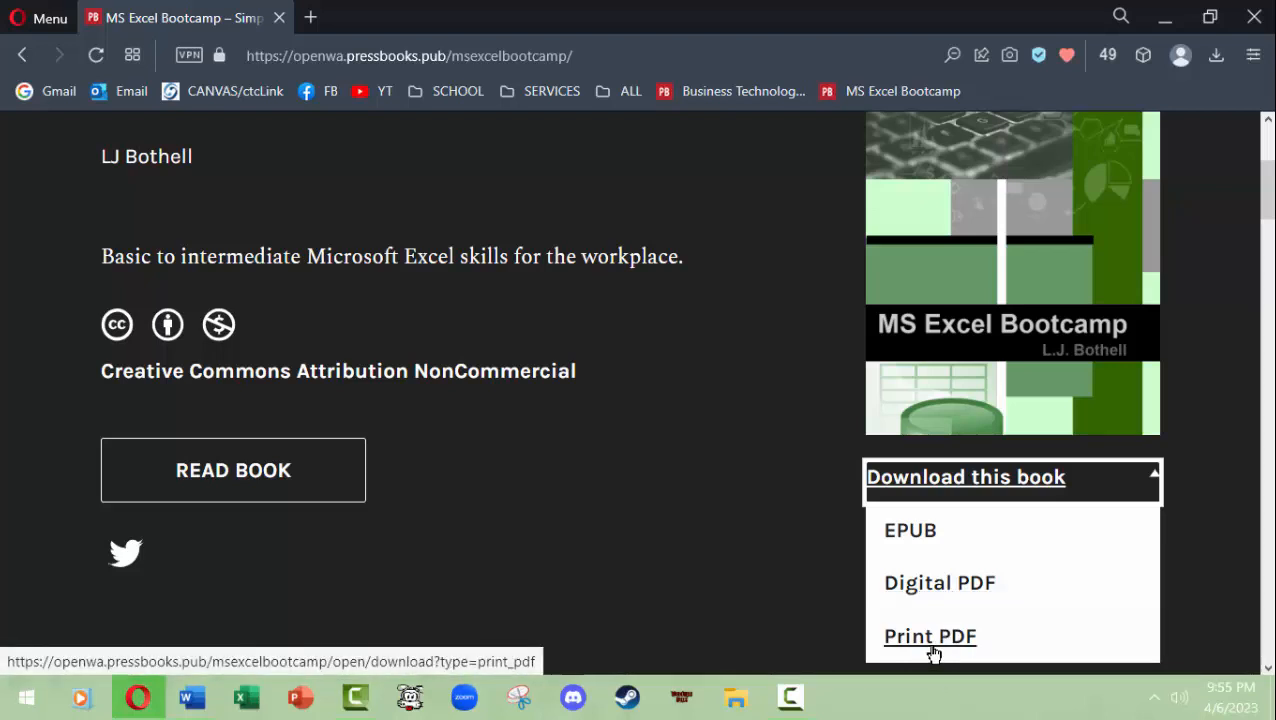
pyautogui.moveTo(1224, 318)
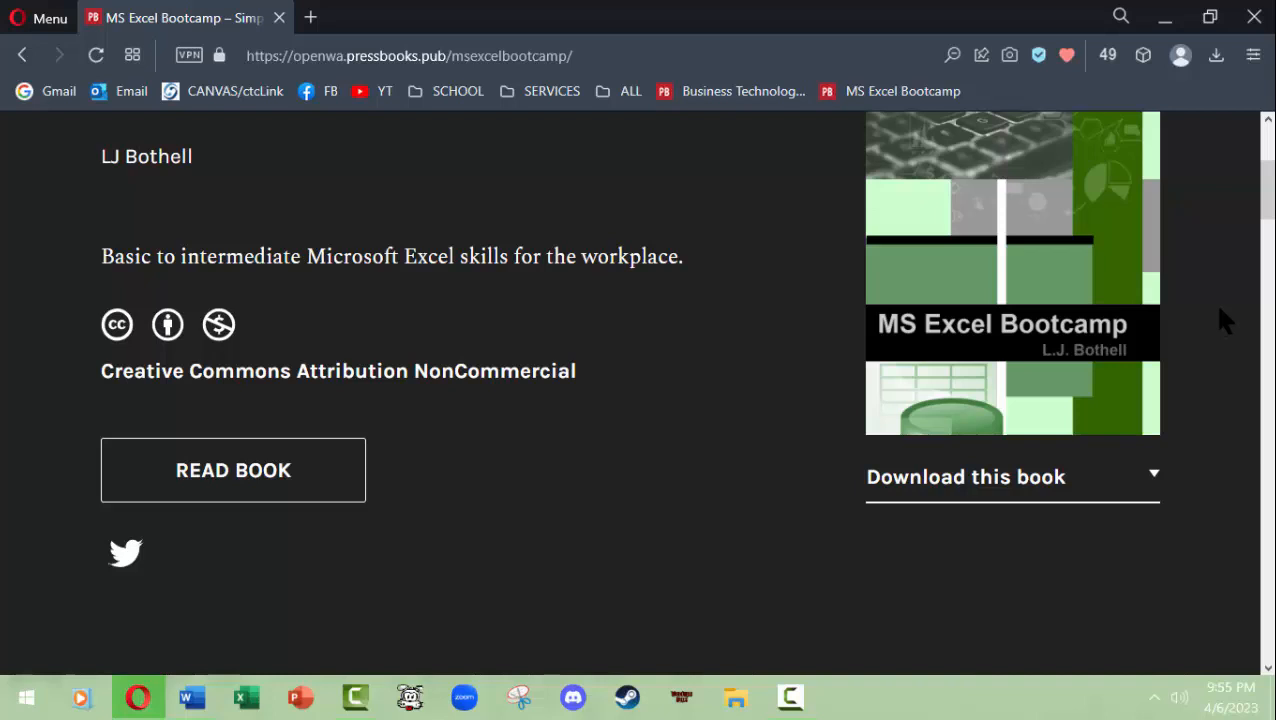
# - Review the book description, then start reading from the Preface via Read Book
pyautogui.scroll(3)
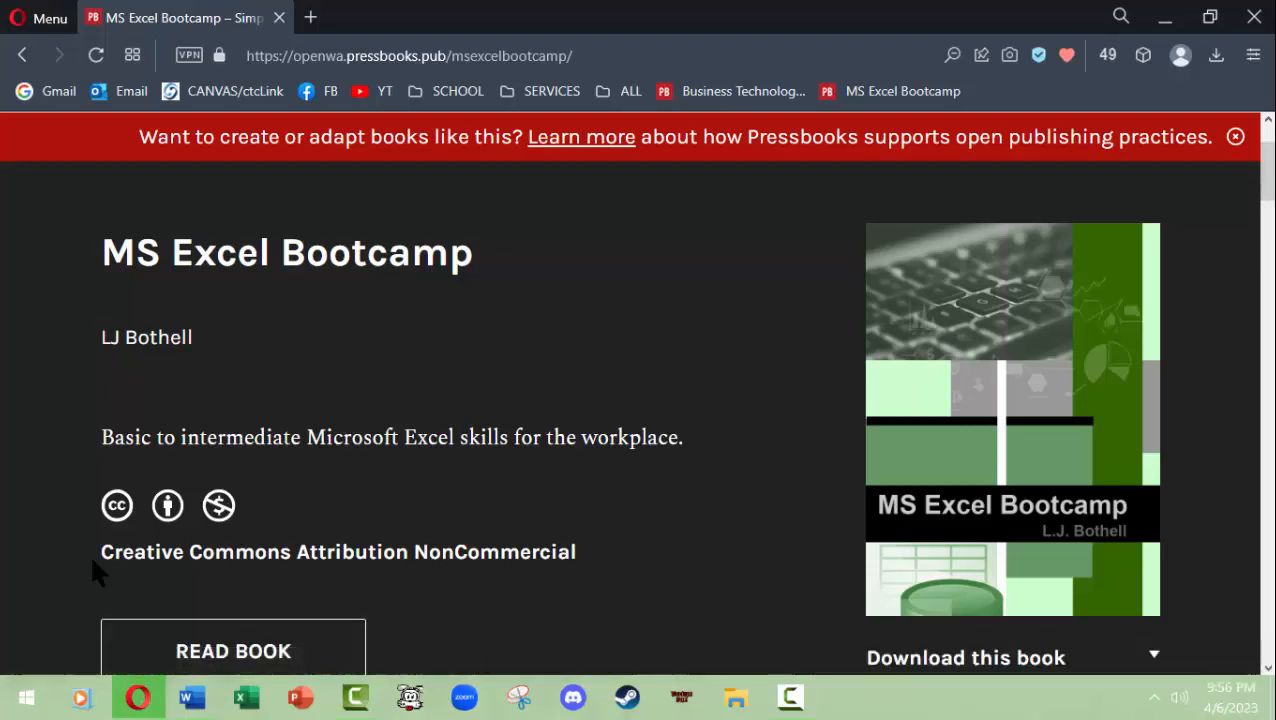
pyautogui.moveTo(244, 560)
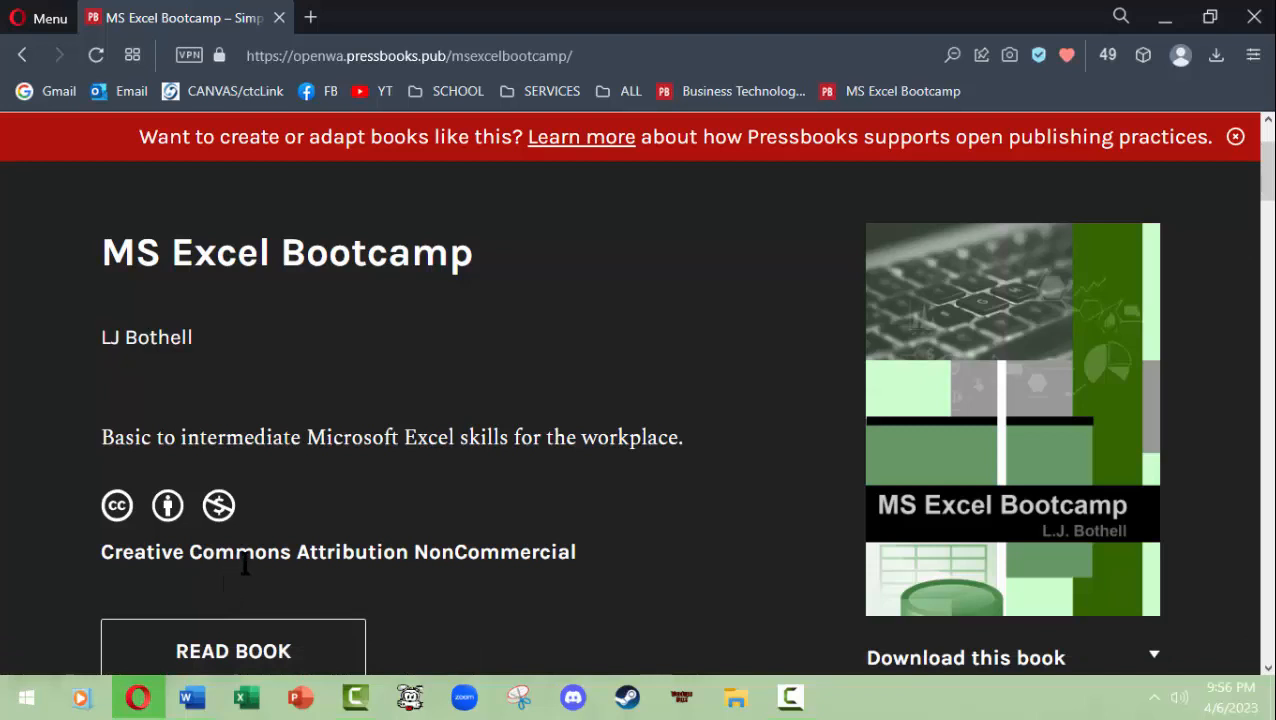
pyautogui.moveTo(110, 528)
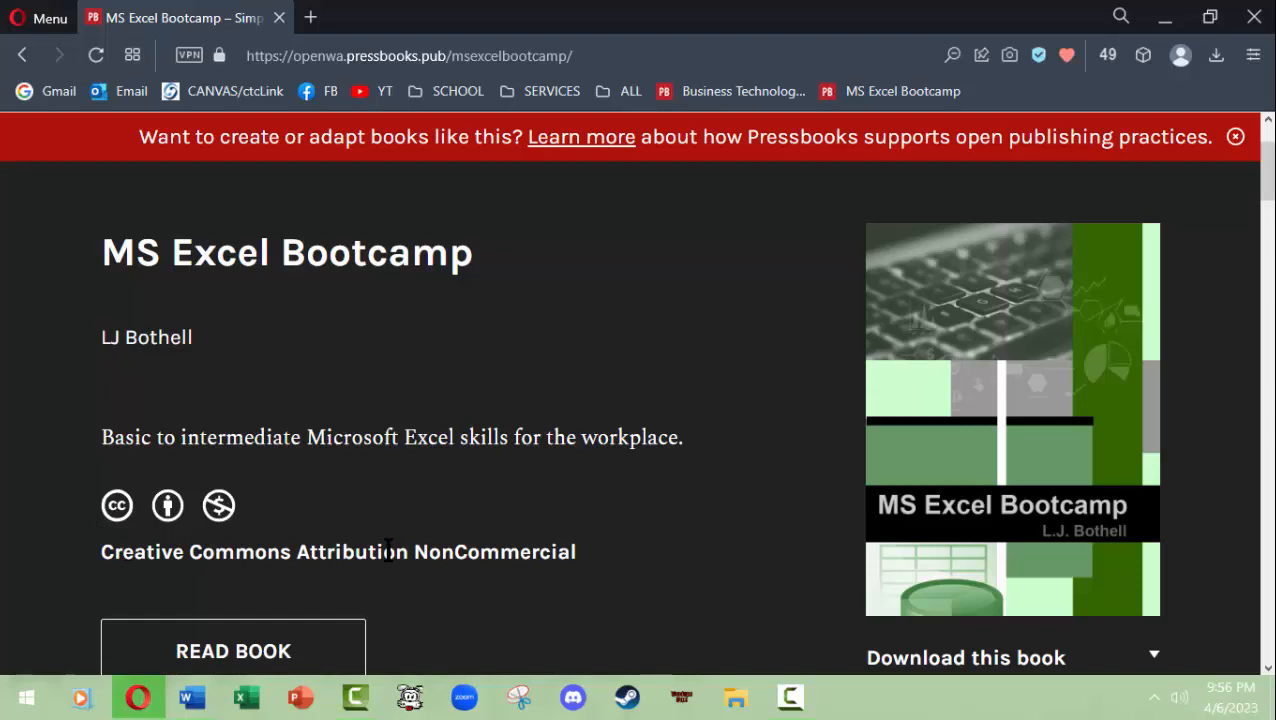
pyautogui.moveTo(404, 486)
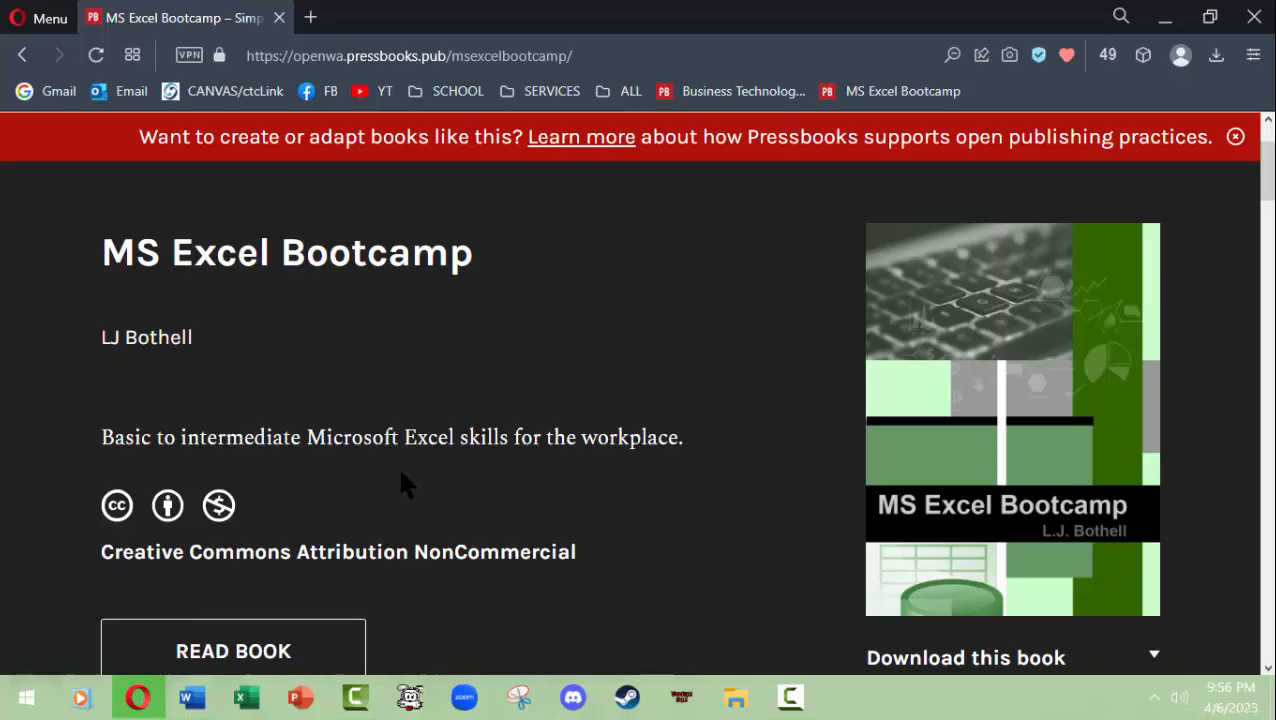
pyautogui.scroll(-3)
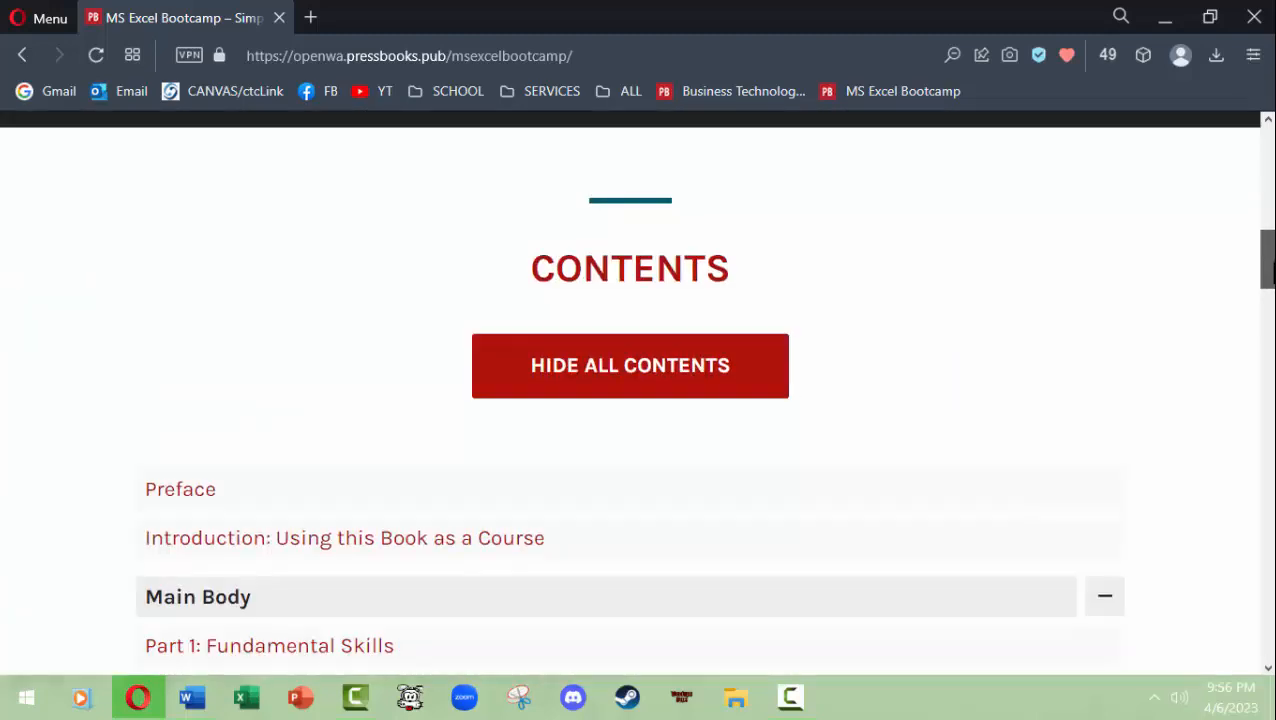
pyautogui.scroll(-3)
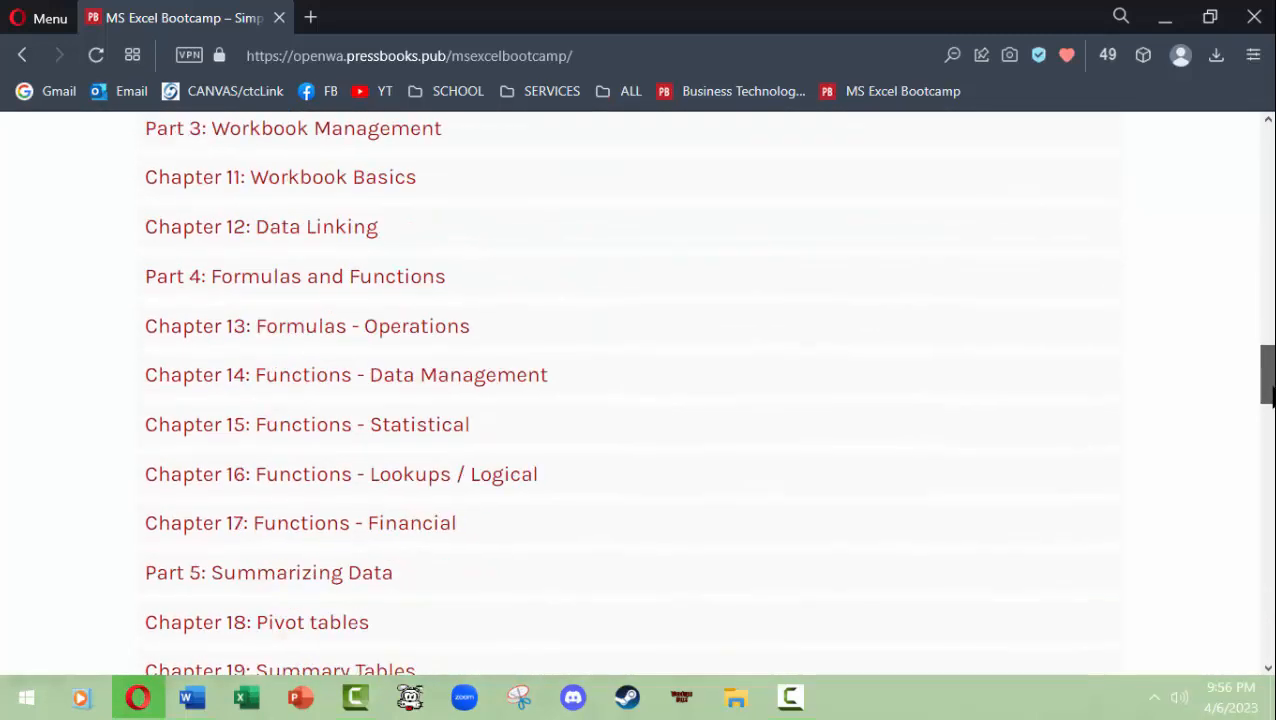
pyautogui.scroll(3)
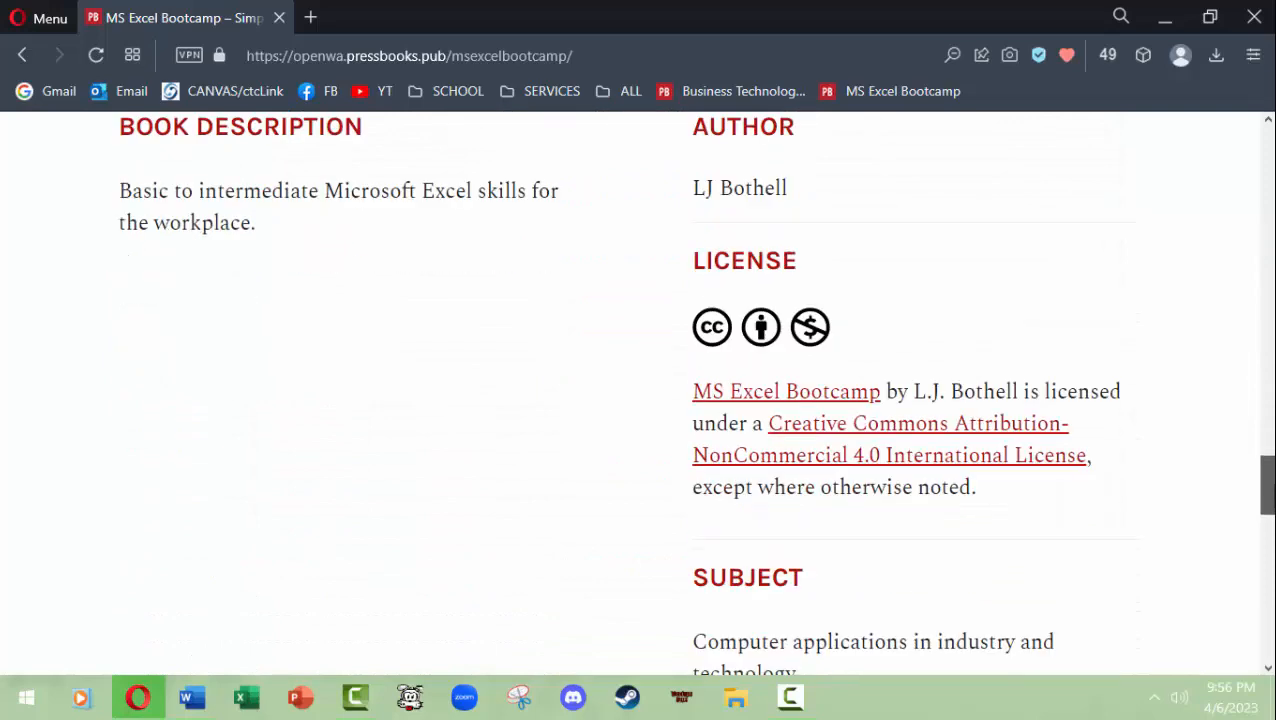
pyautogui.scroll(3)
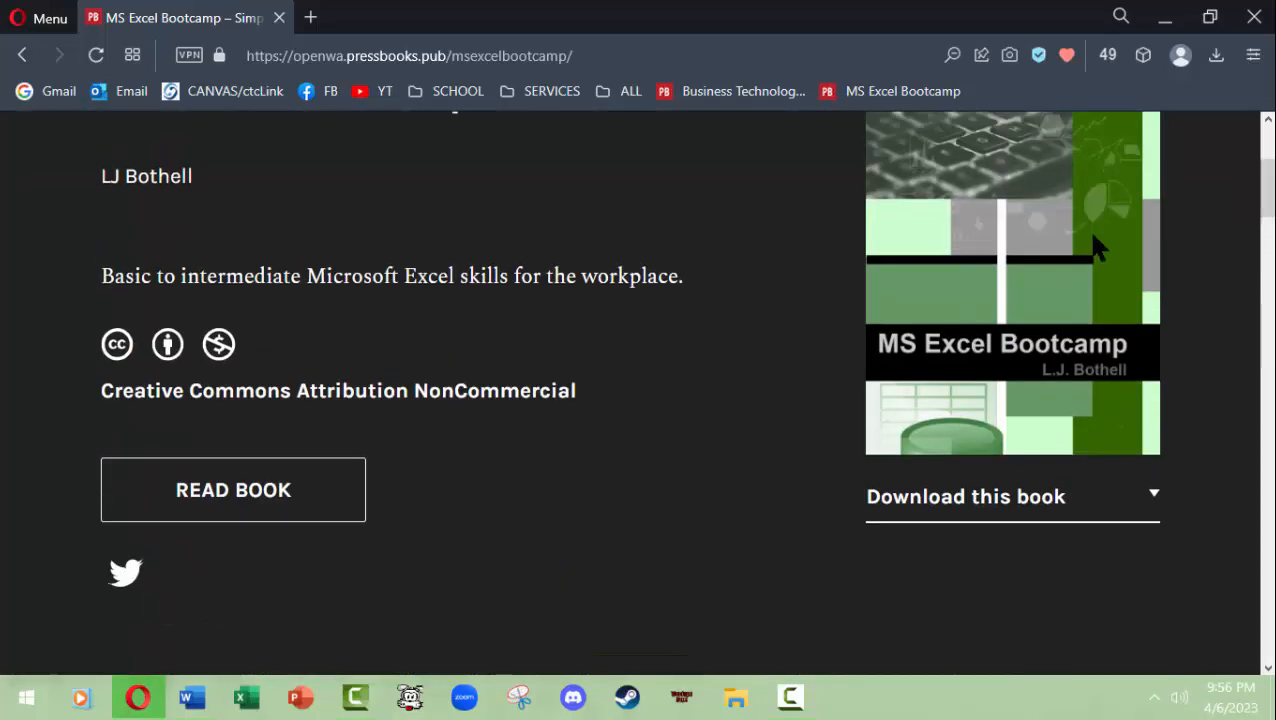
pyautogui.click(232, 490)
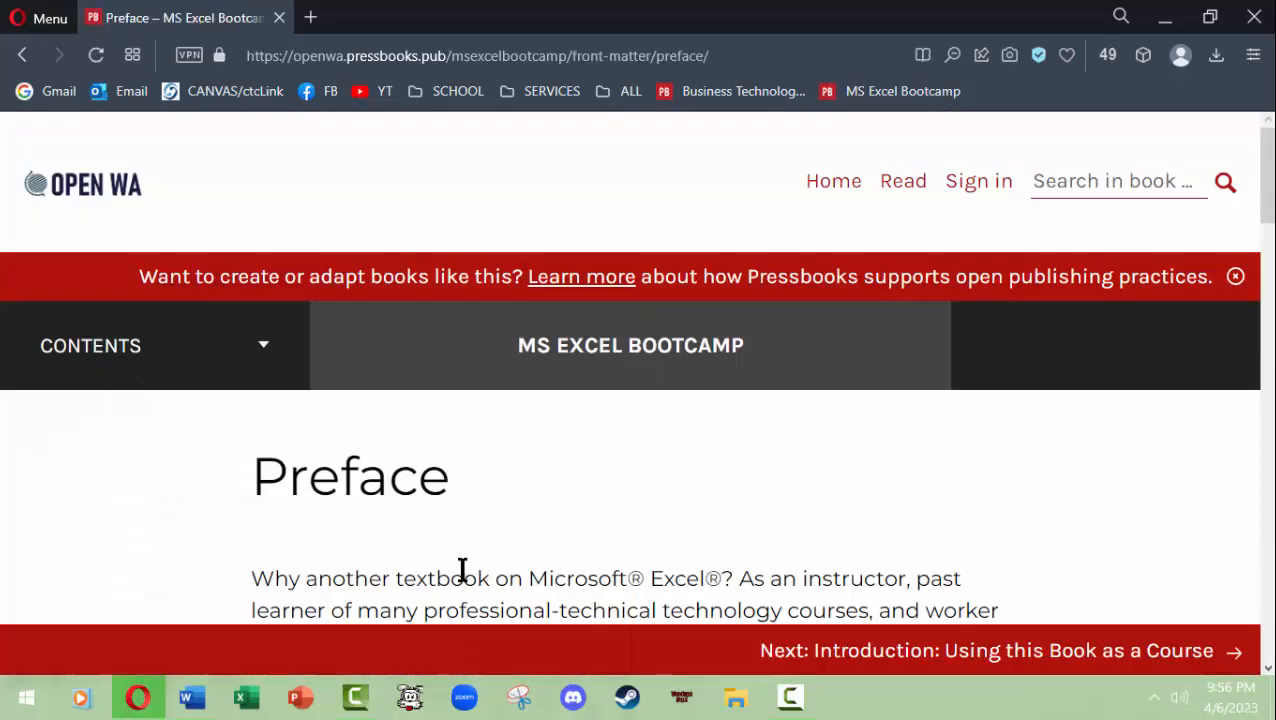
pyautogui.moveTo(750, 490)
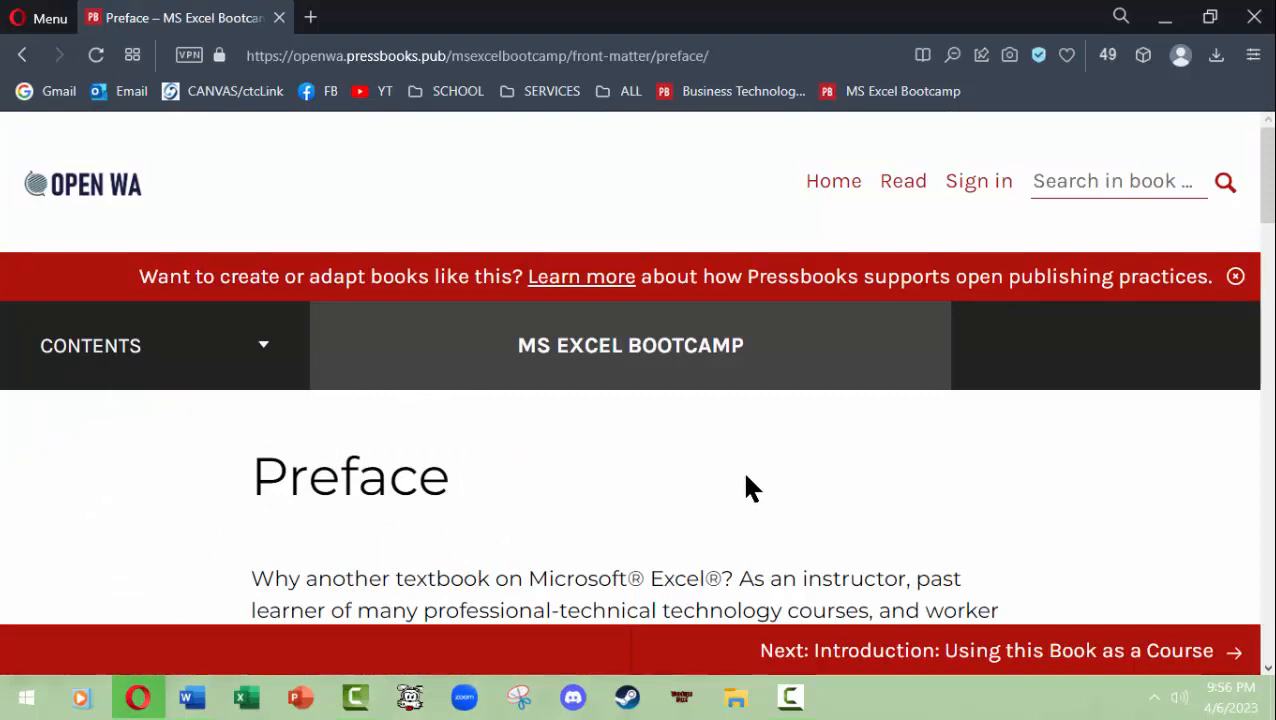
pyautogui.moveTo(836, 656)
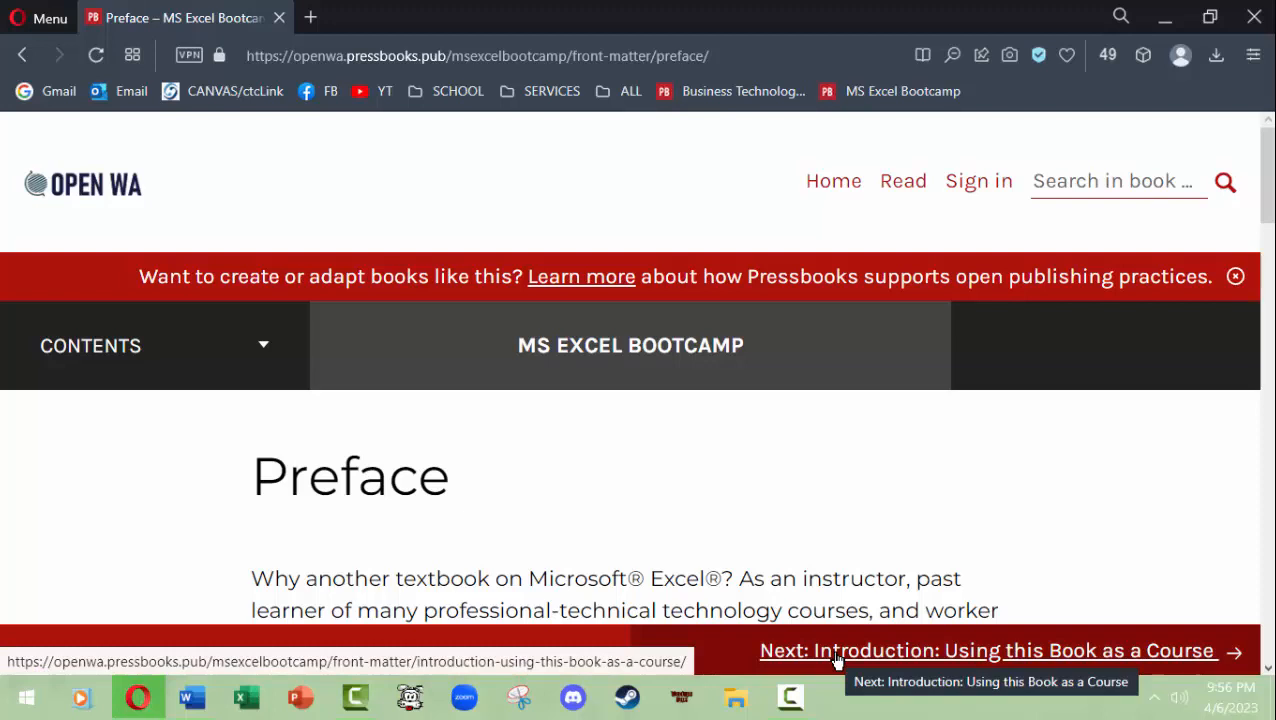
# - Advance from the Preface through the Introduction to Part 1: Fundamental Skills
pyautogui.click(986, 650)
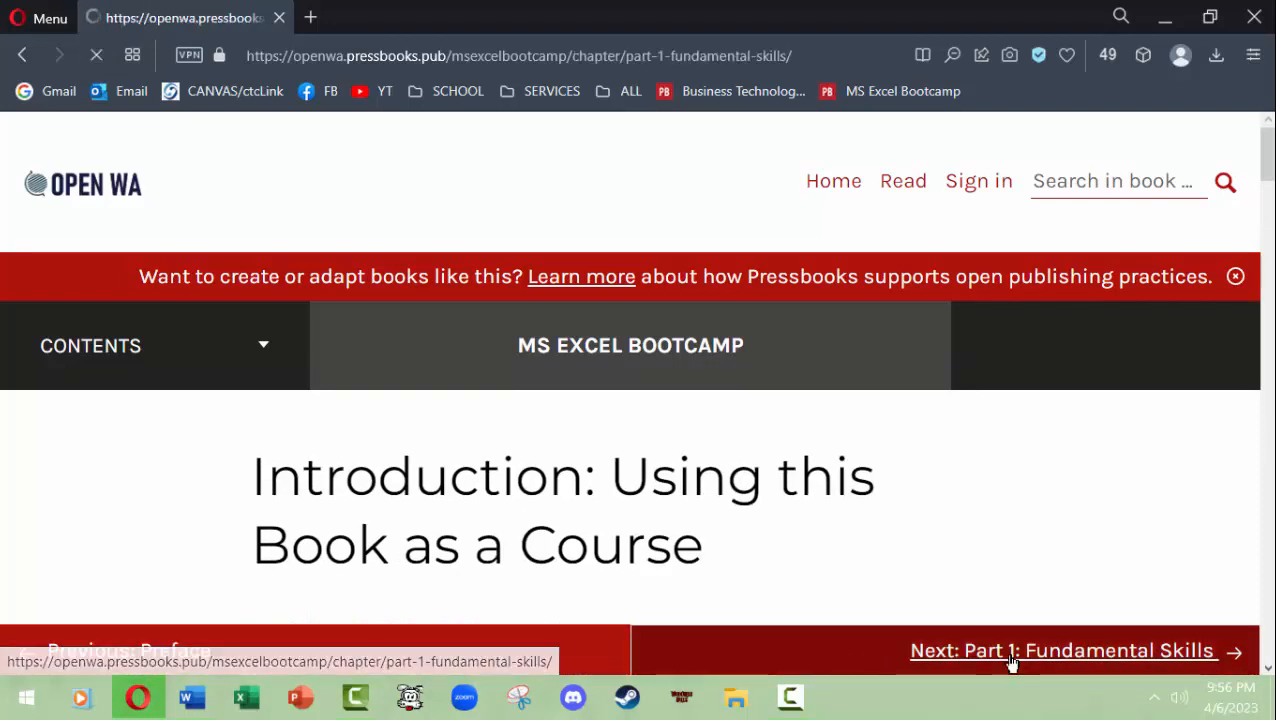
pyautogui.click(1062, 650)
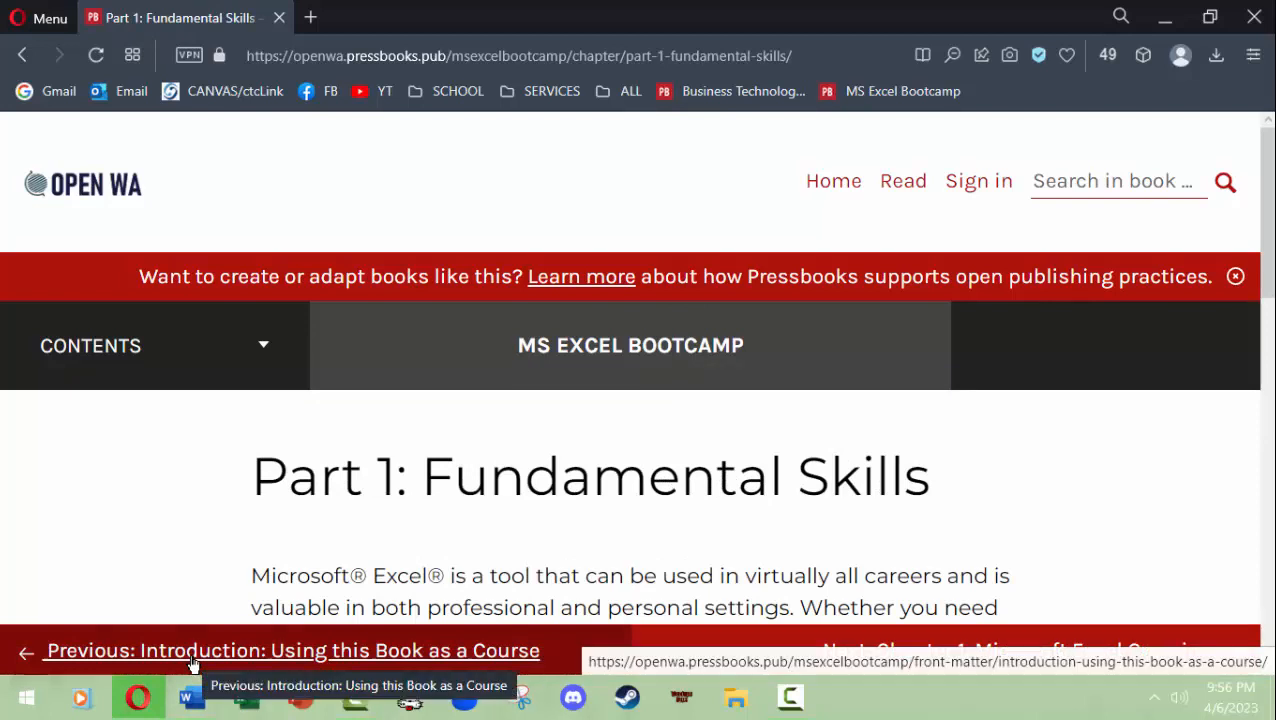
pyautogui.moveTo(196, 344)
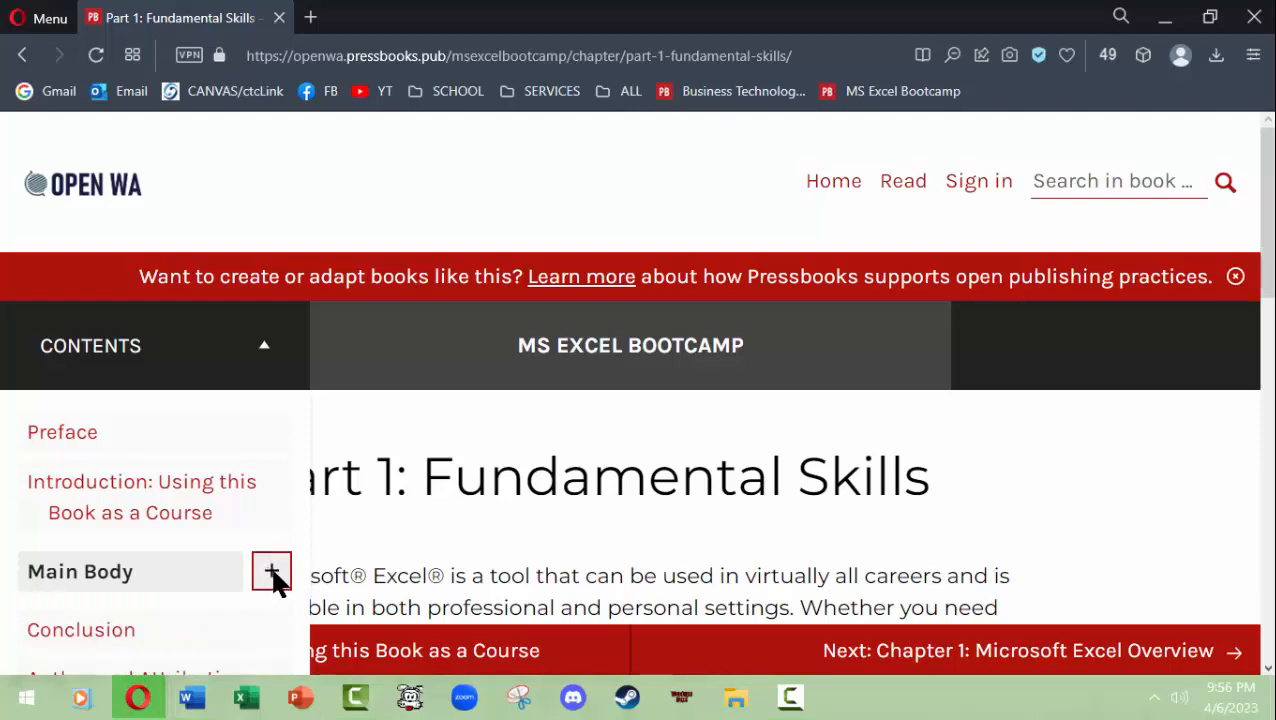
# - Expand the Main Body chapter list in Contents and scroll down to Chapter 4
pyautogui.click(272, 572)
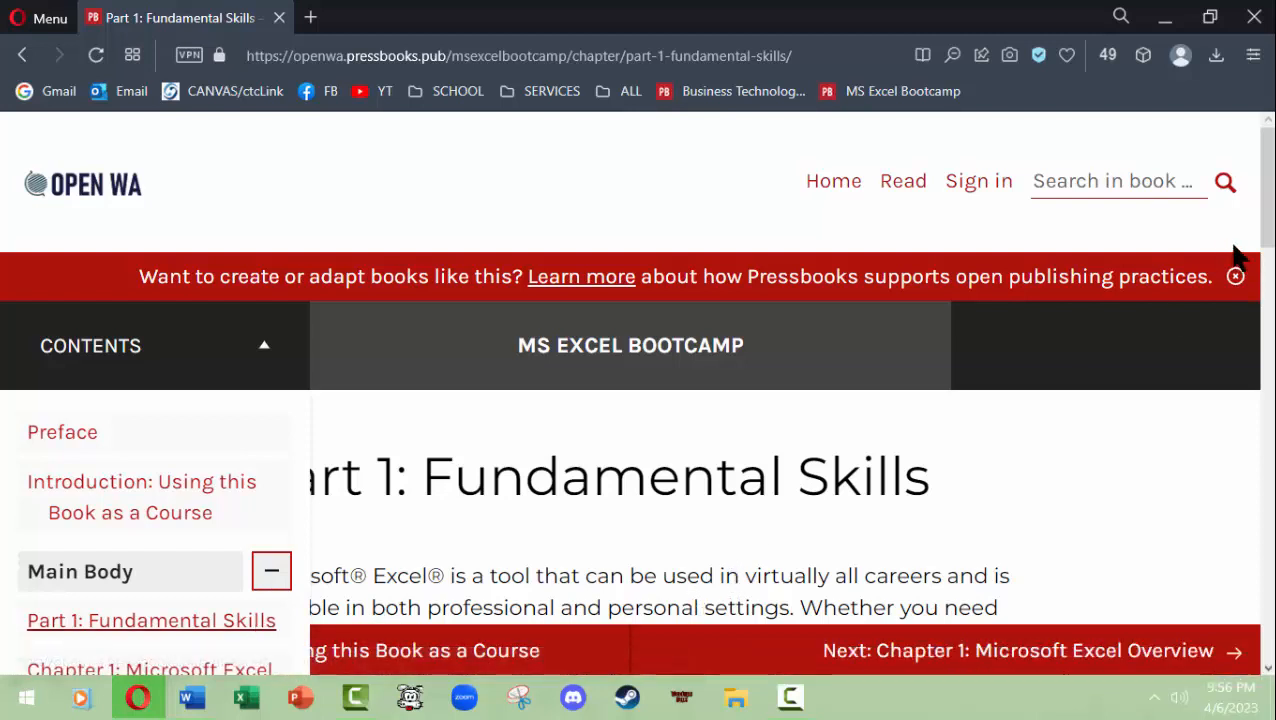
pyautogui.click(272, 572)
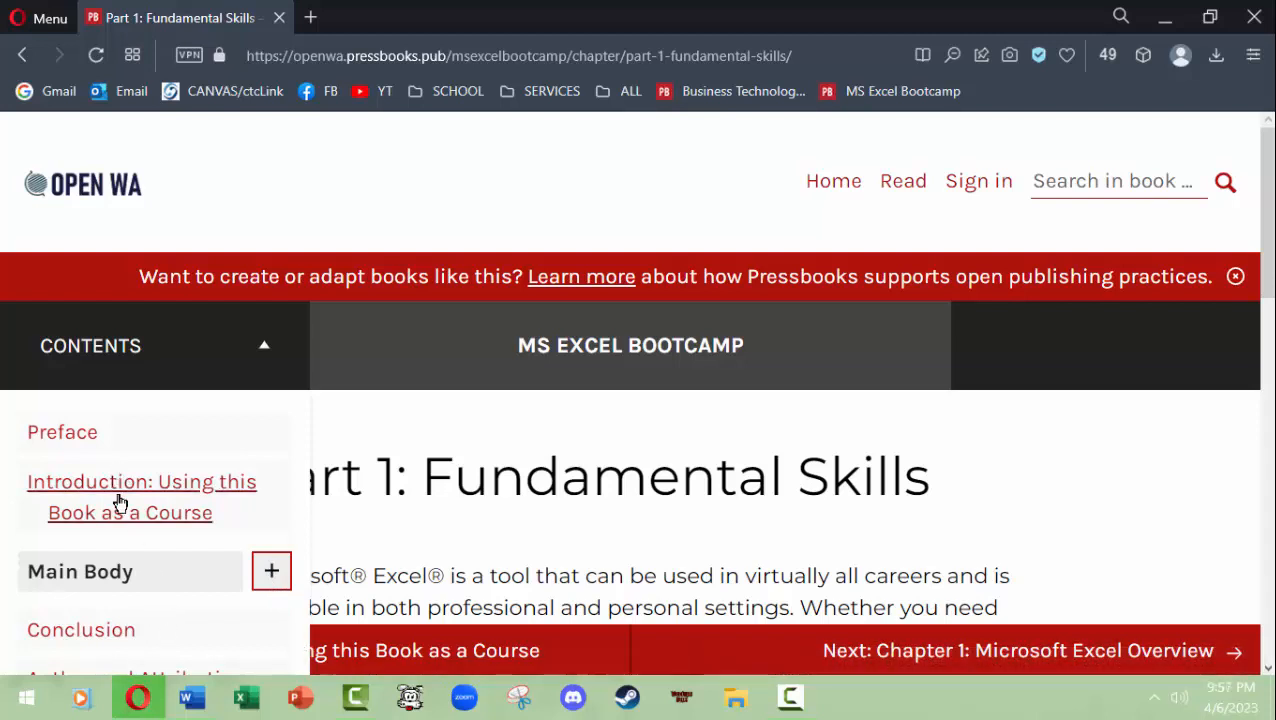
pyautogui.click(272, 572)
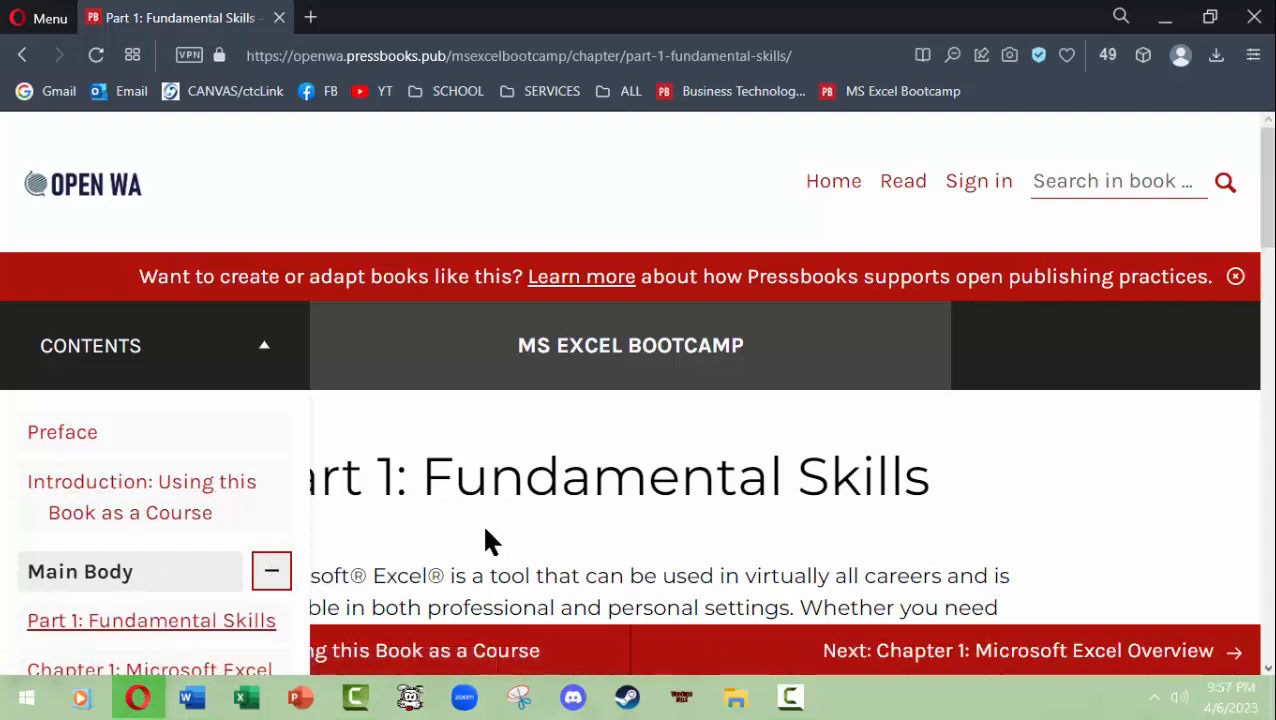
pyautogui.scroll(-3)
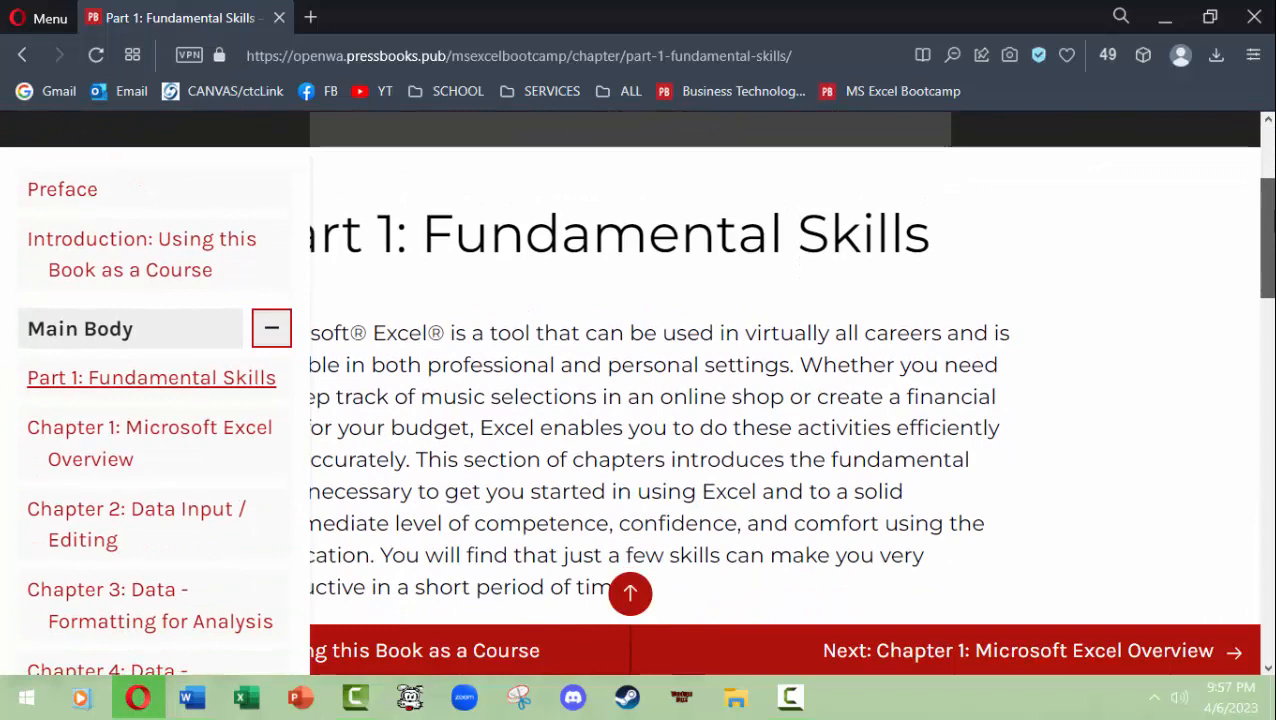
pyautogui.scroll(-3)
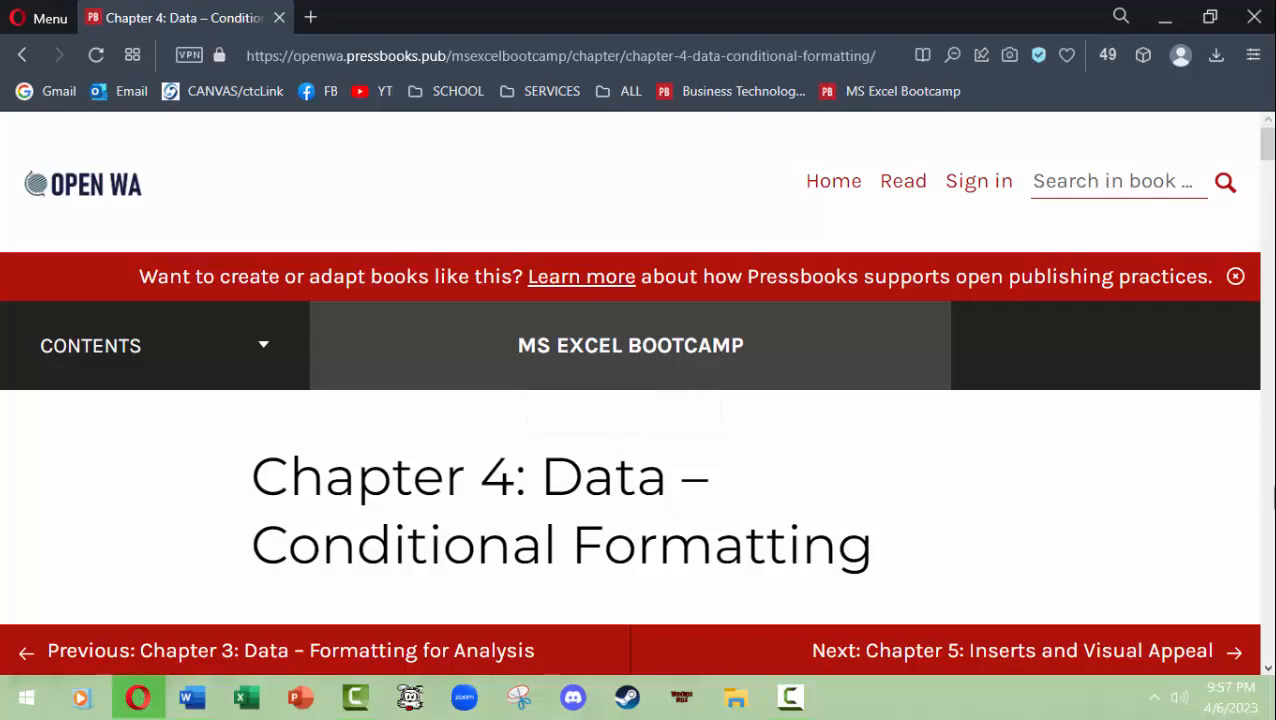
pyautogui.scroll(-3)
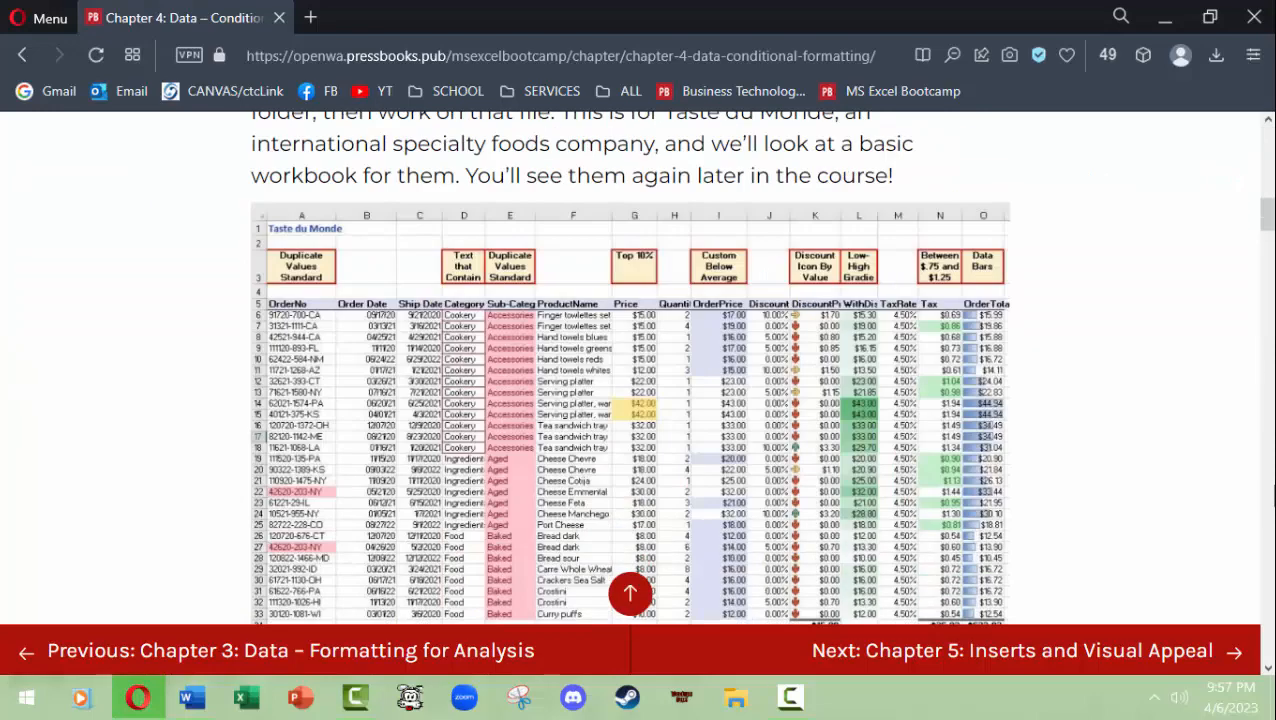
pyautogui.scroll(-3)
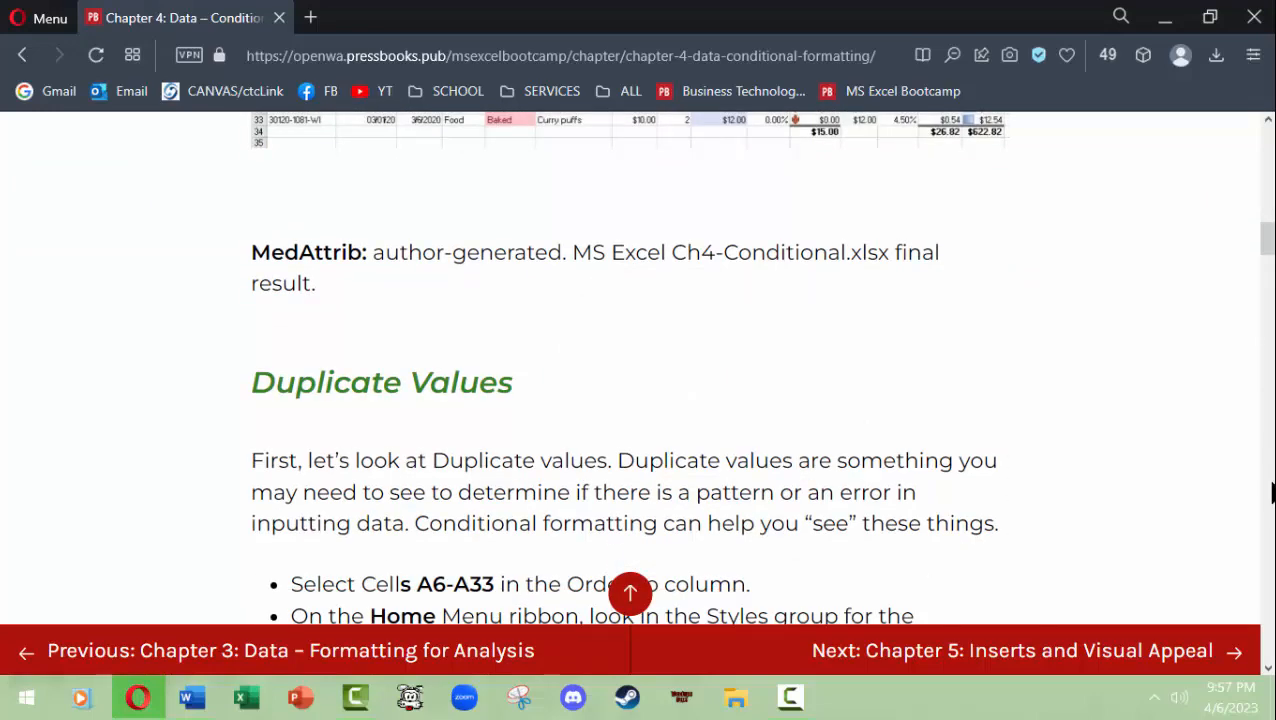
pyautogui.moveTo(1270, 340)
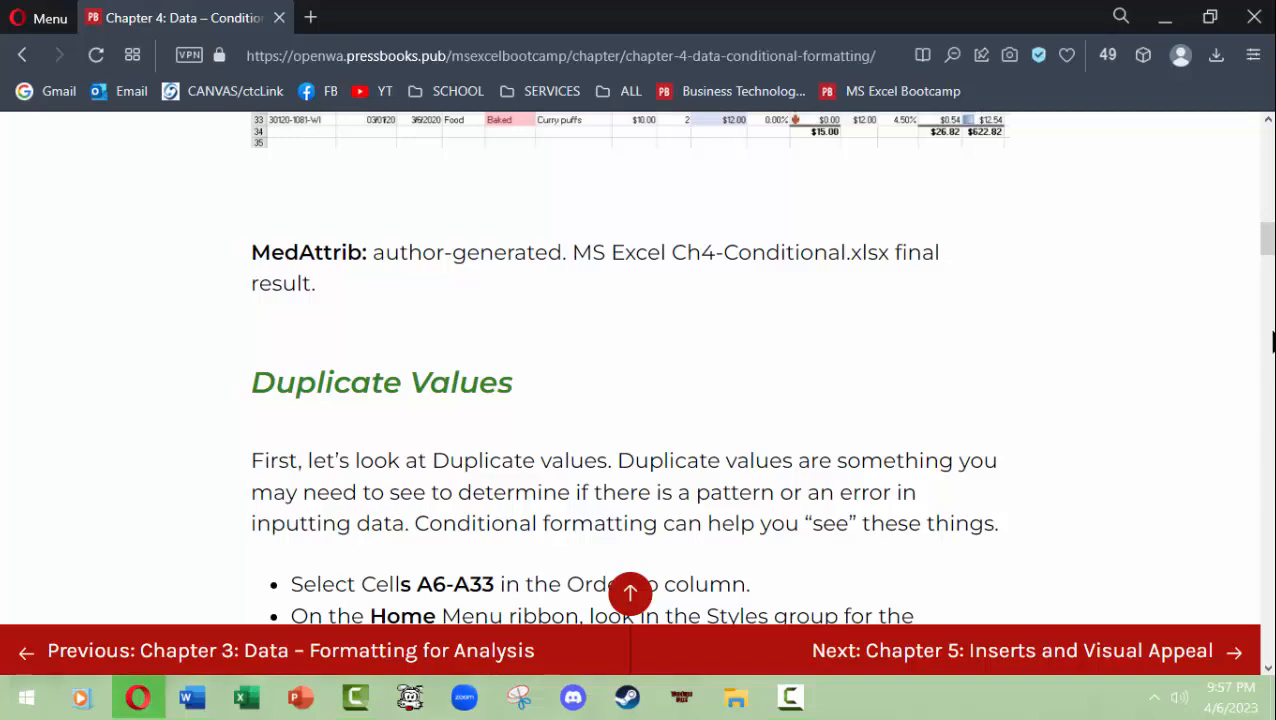
pyautogui.scroll(-3)
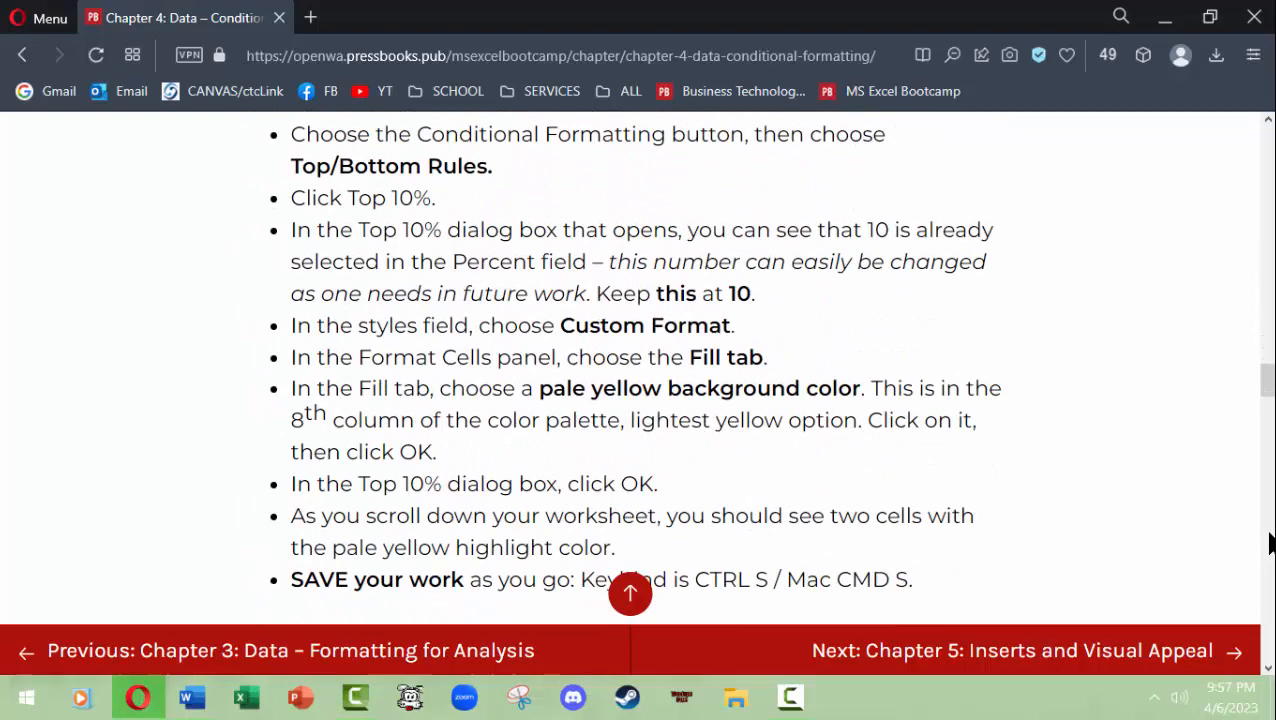
pyautogui.scroll(3)
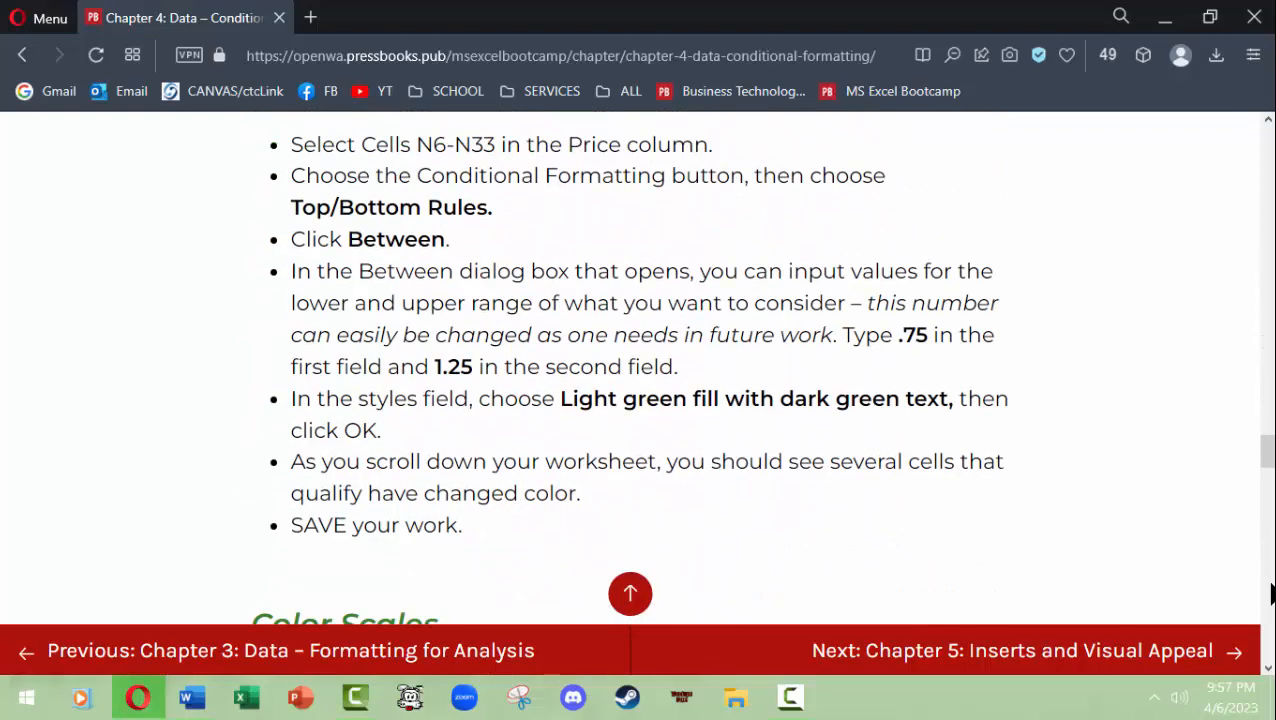
pyautogui.scroll(-3)
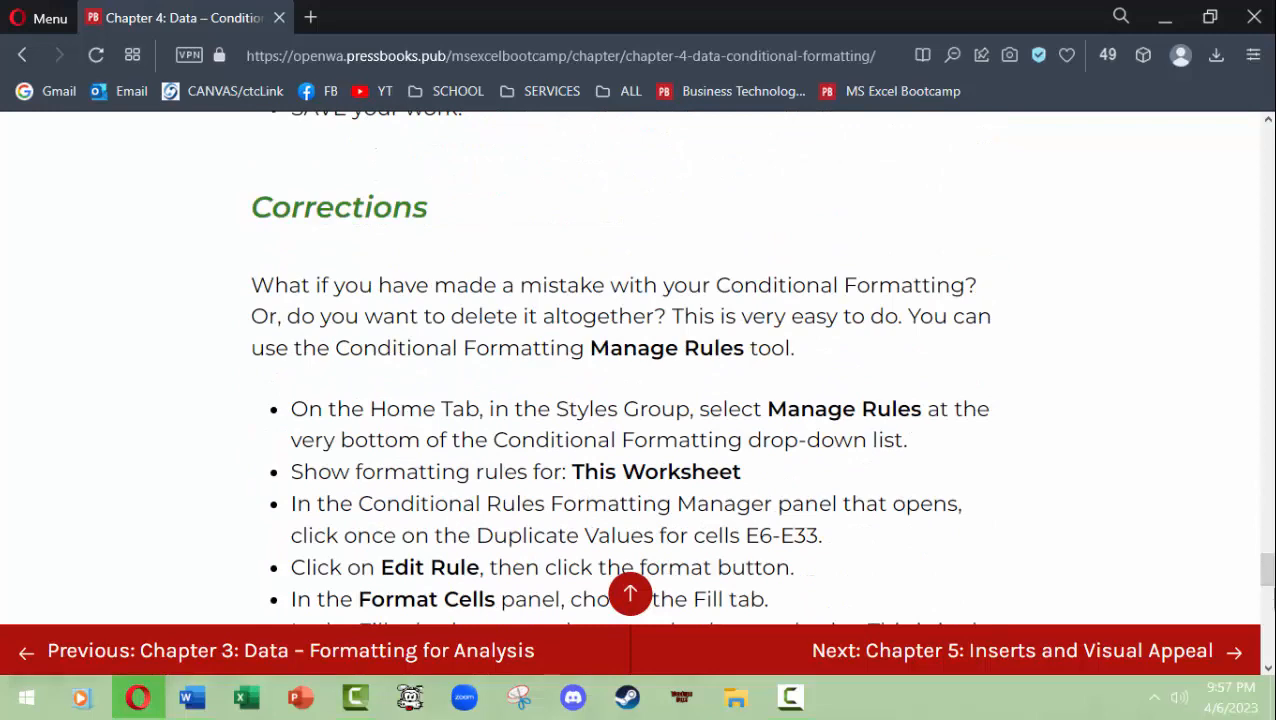
pyautogui.scroll(-3)
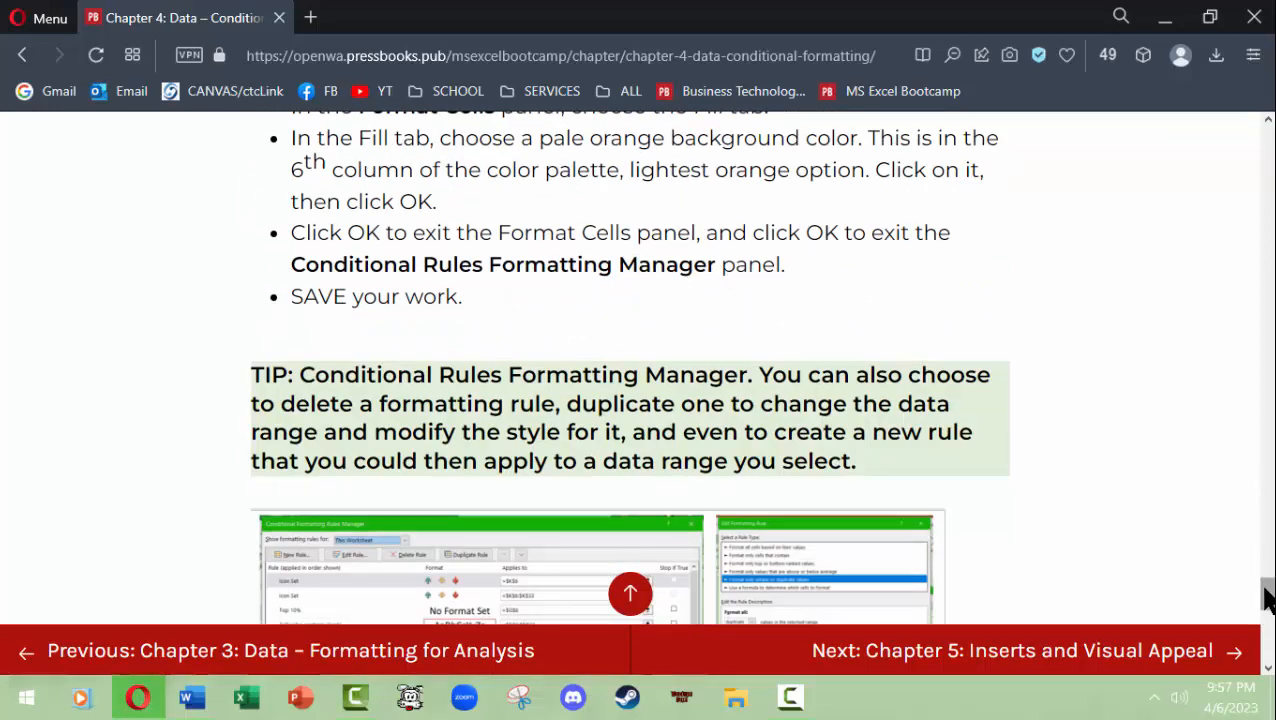
pyautogui.scroll(-3)
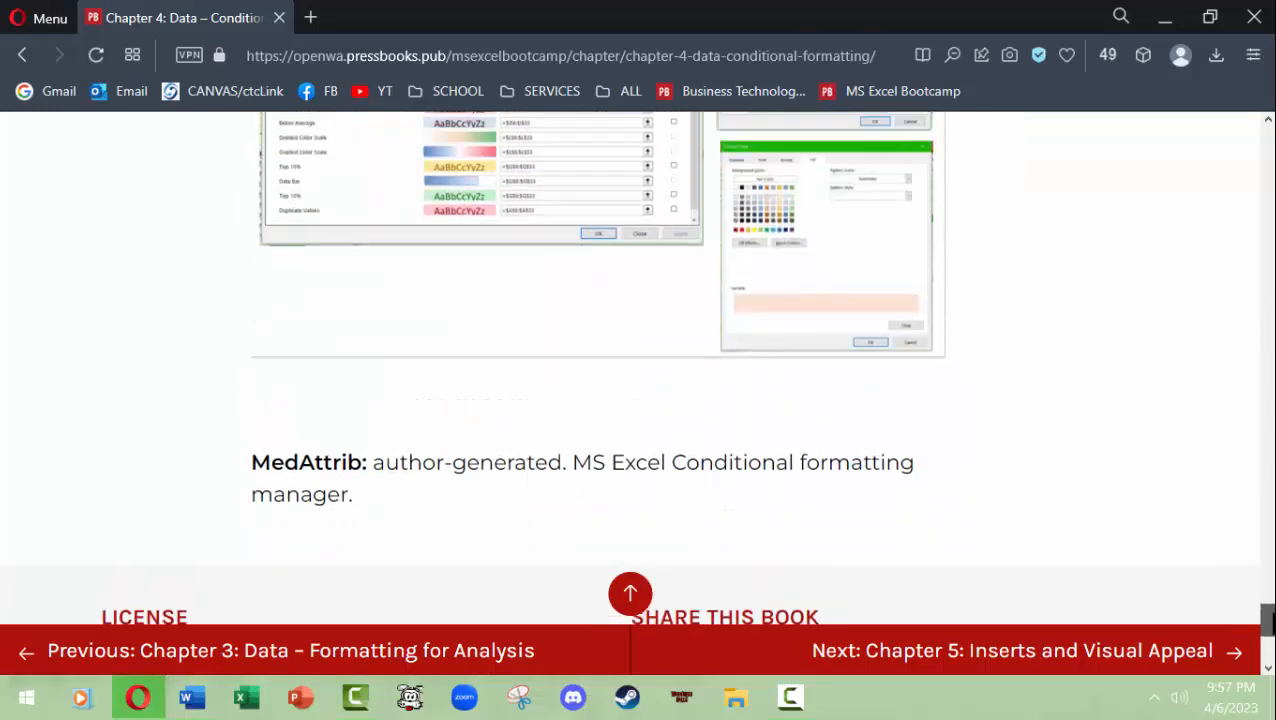
pyautogui.scroll(3)
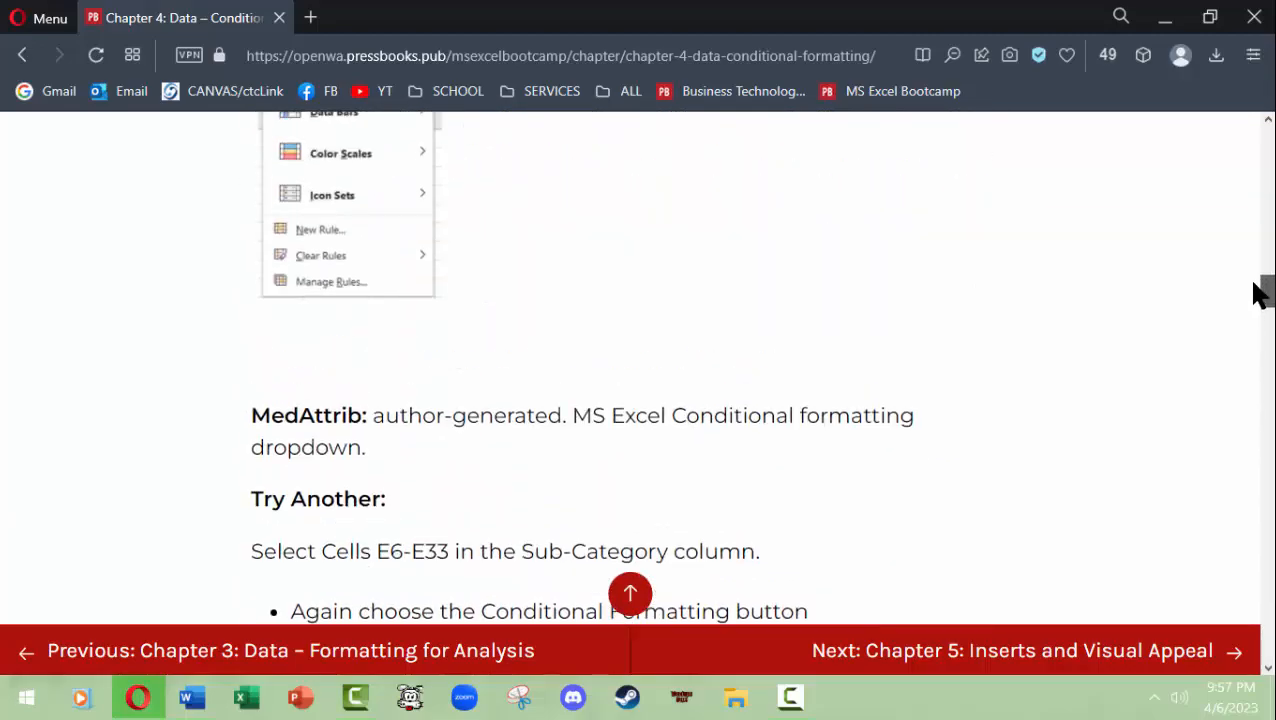
pyautogui.scroll(3)
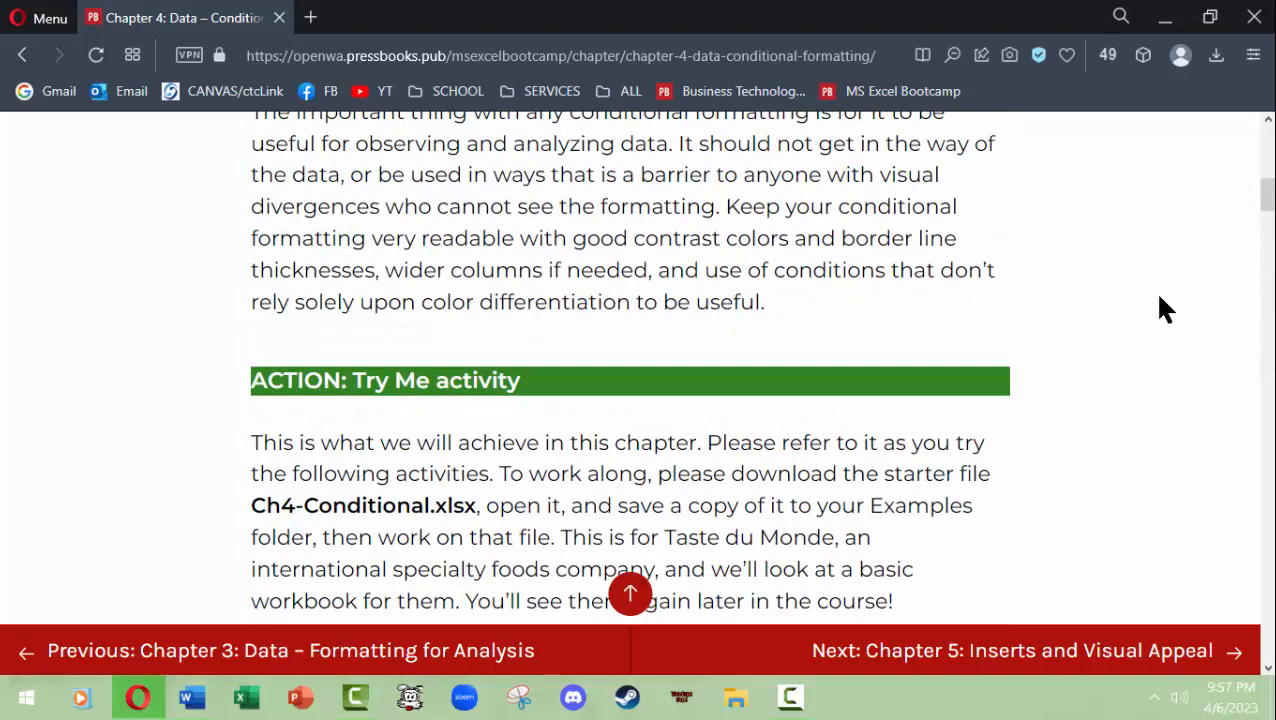
# - Return to the MS Excel Bootcamp home page via the header title
pyautogui.scroll(-3)
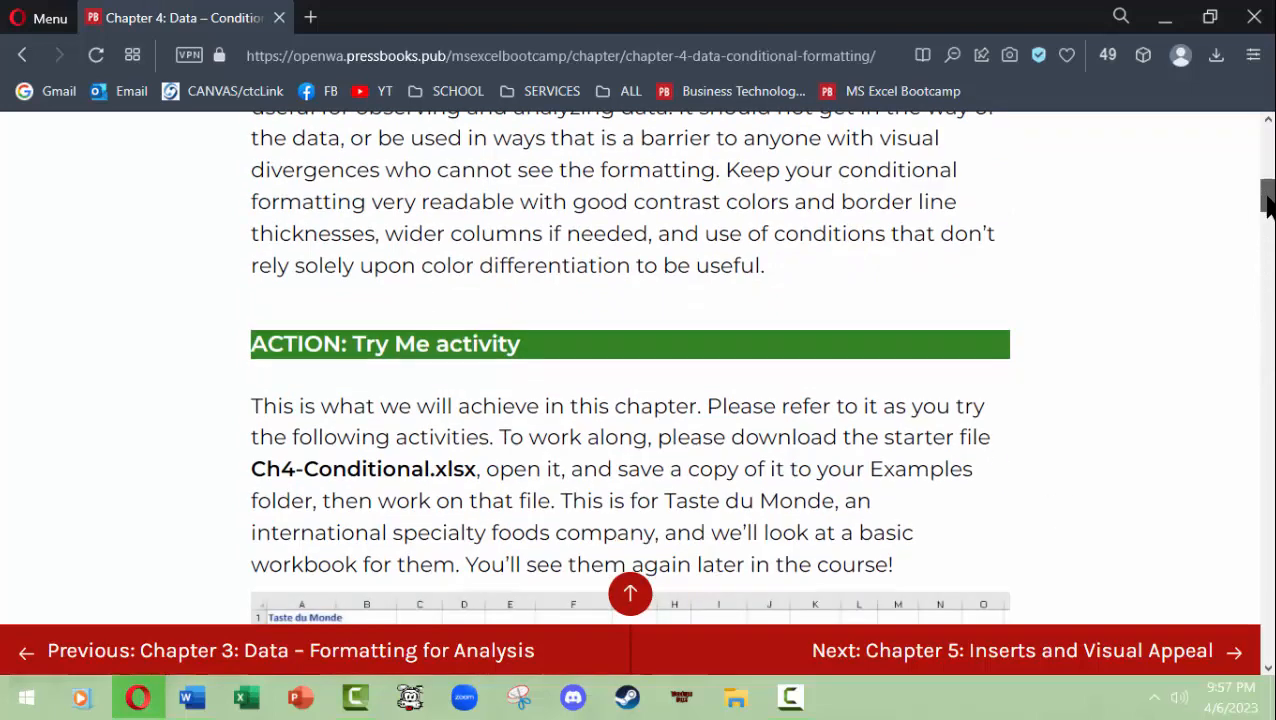
pyautogui.scroll(-3)
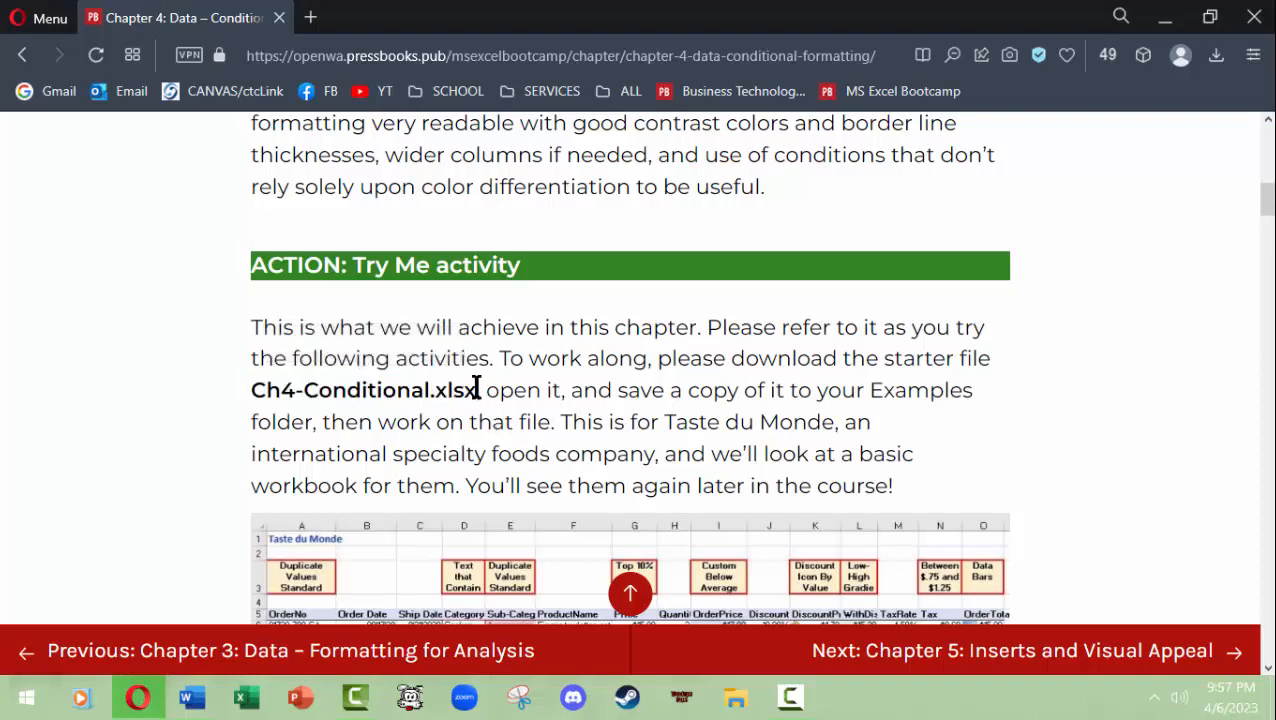
pyautogui.moveTo(1248, 476)
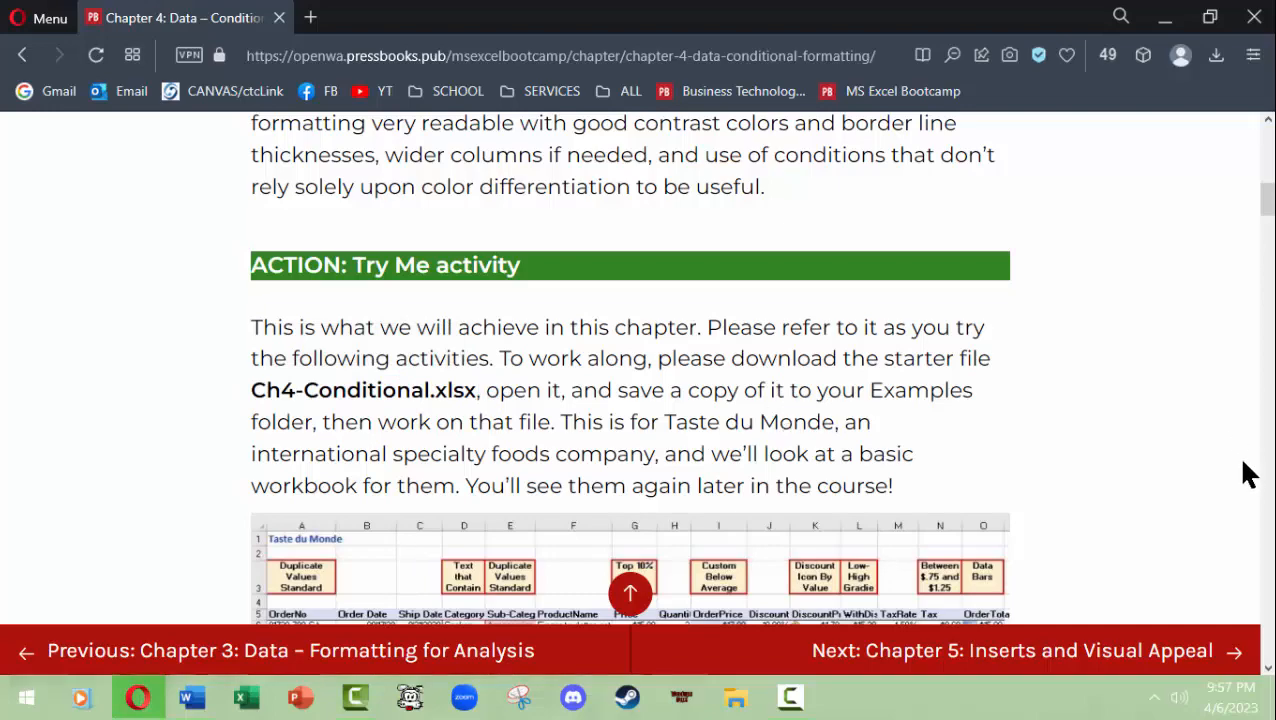
pyautogui.scroll(-3)
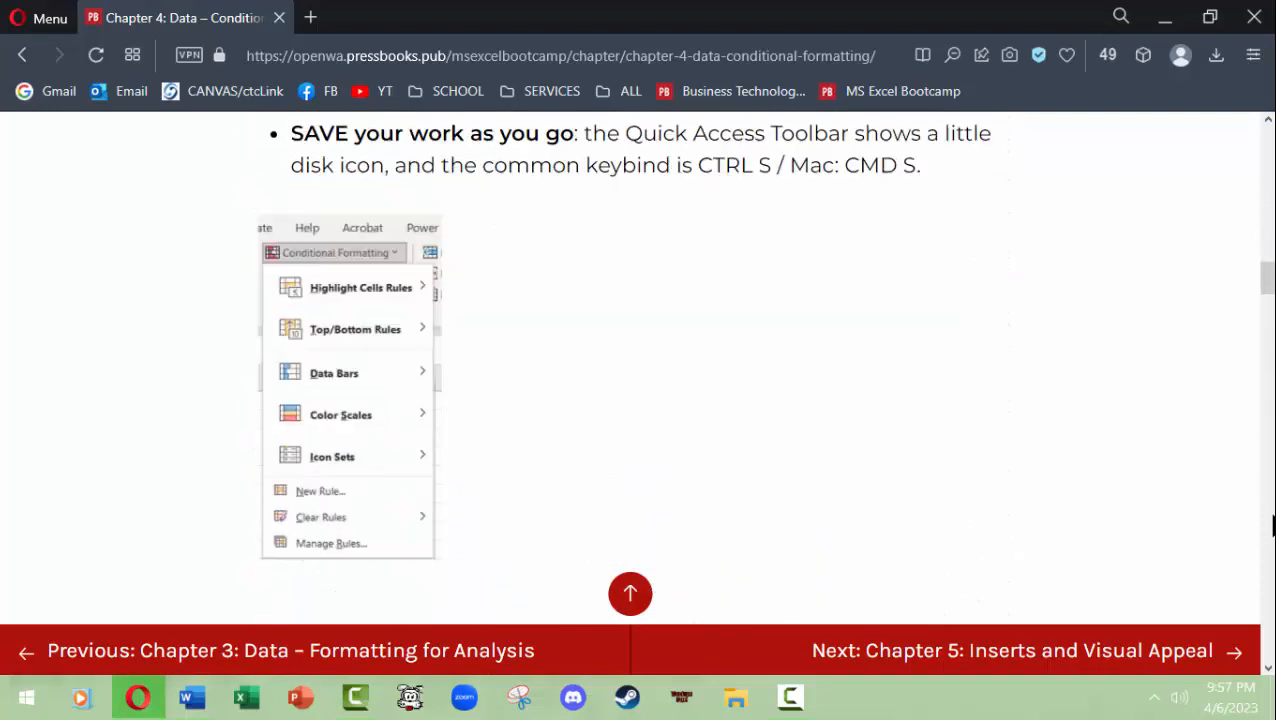
pyautogui.scroll(3)
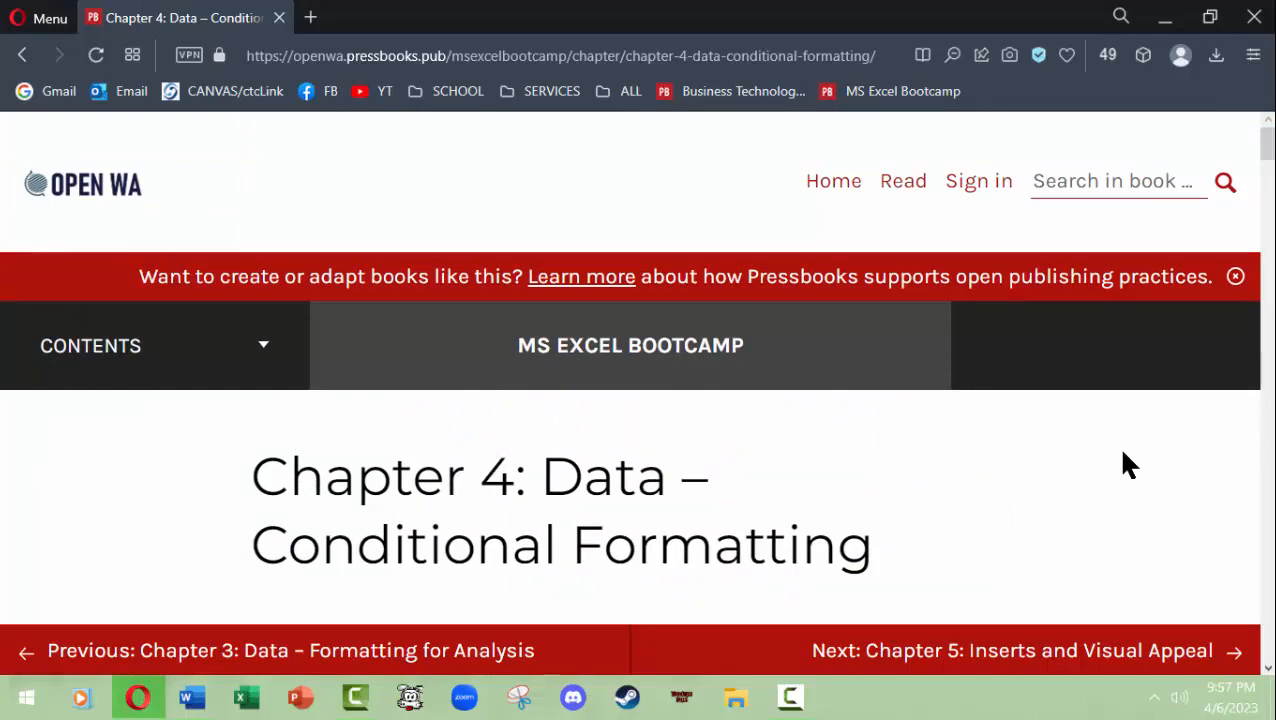
pyautogui.click(630, 344)
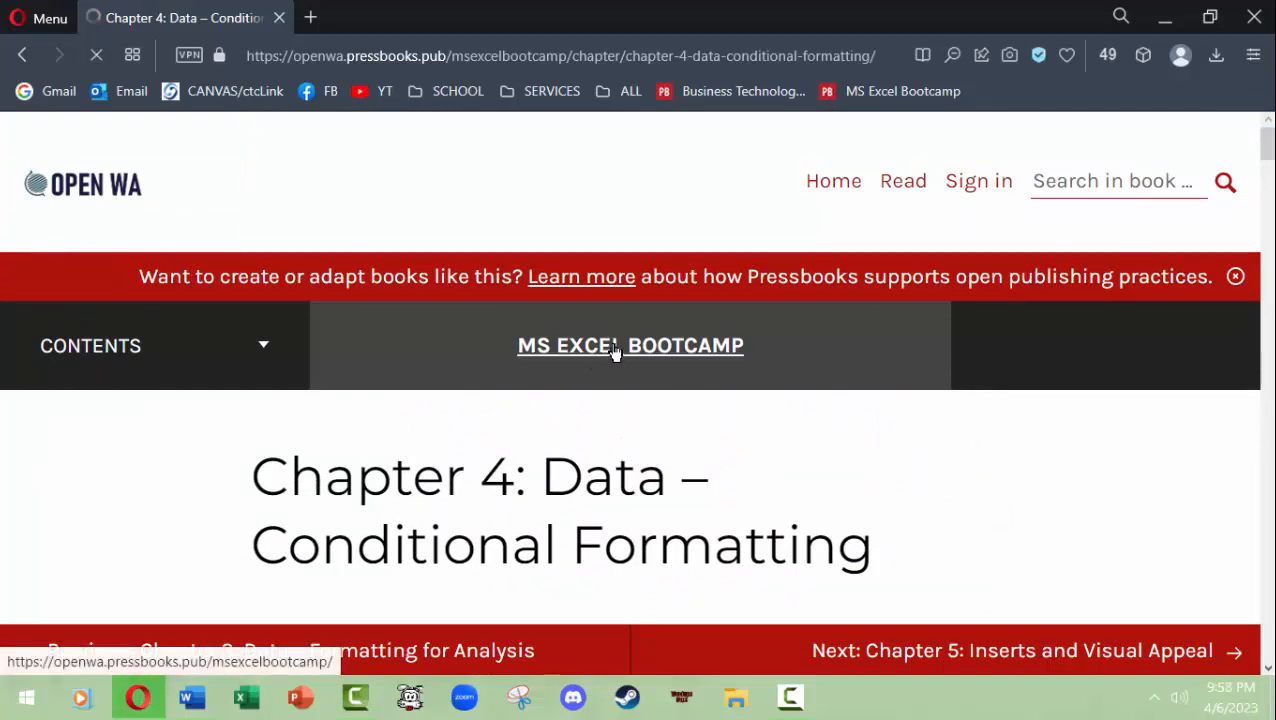